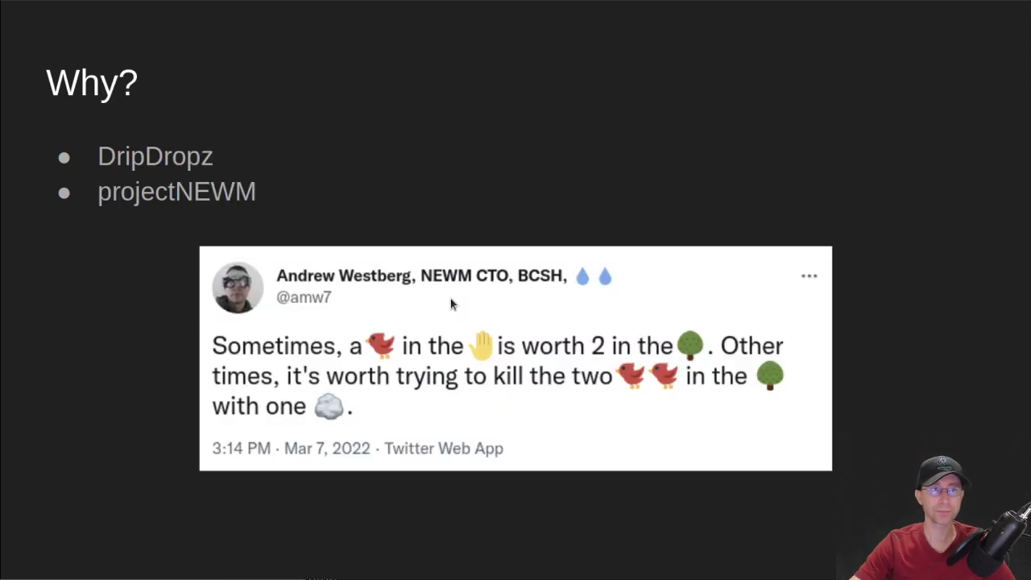
pyautogui.moveTo(256, 112)
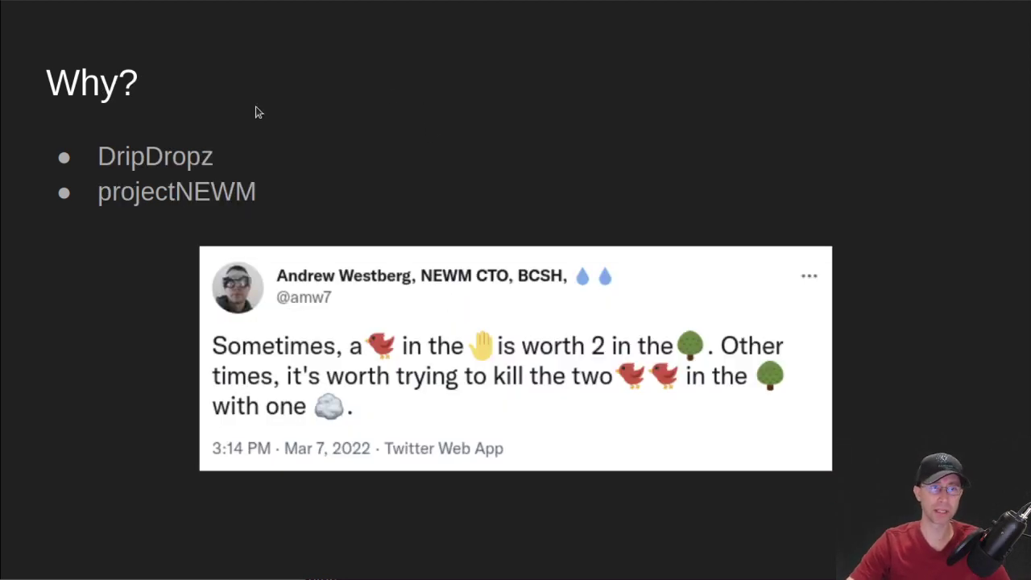
pyautogui.moveTo(164, 153)
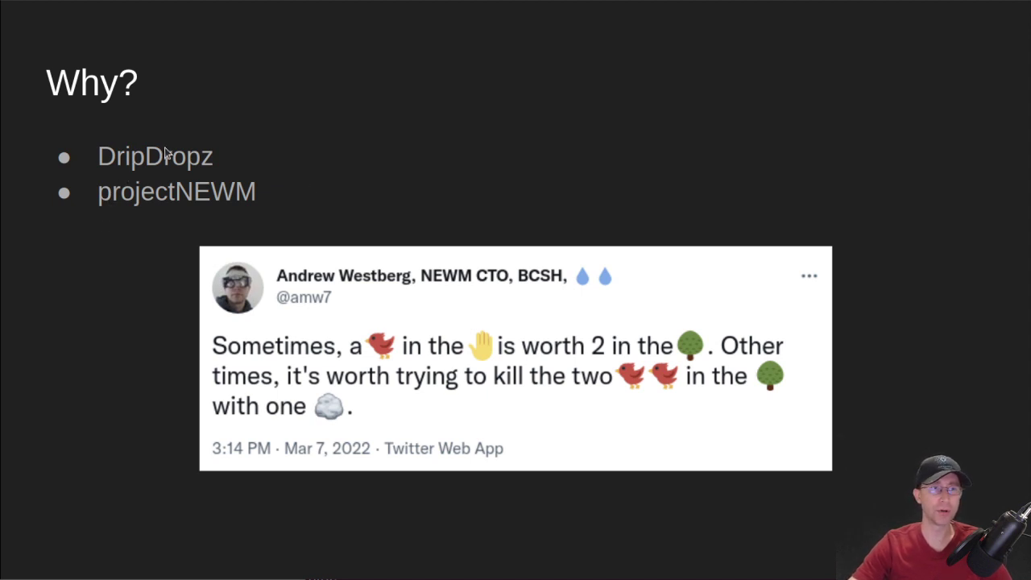
pyautogui.moveTo(232, 195)
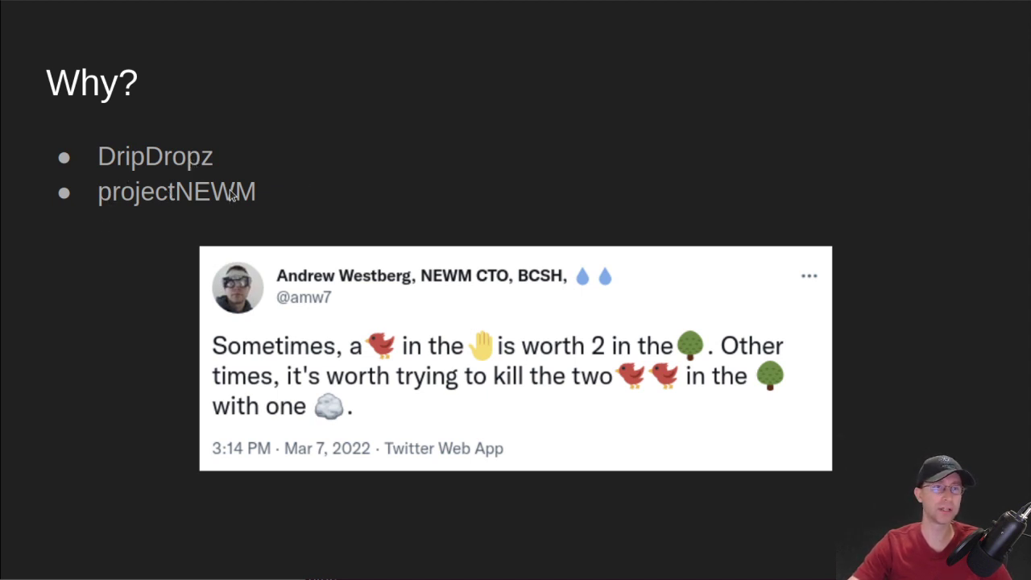
pyautogui.moveTo(449, 195)
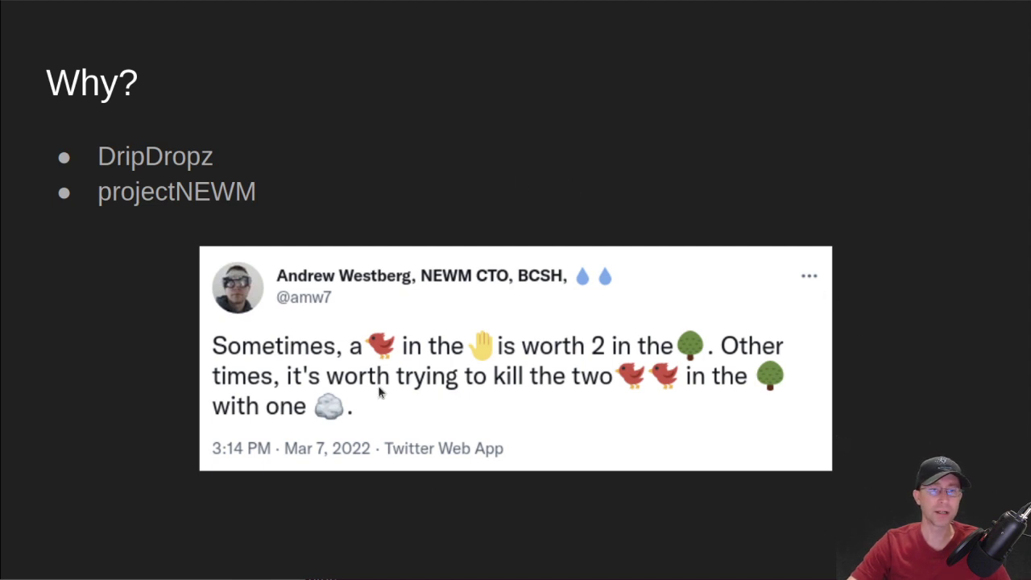
pyautogui.moveTo(628, 427)
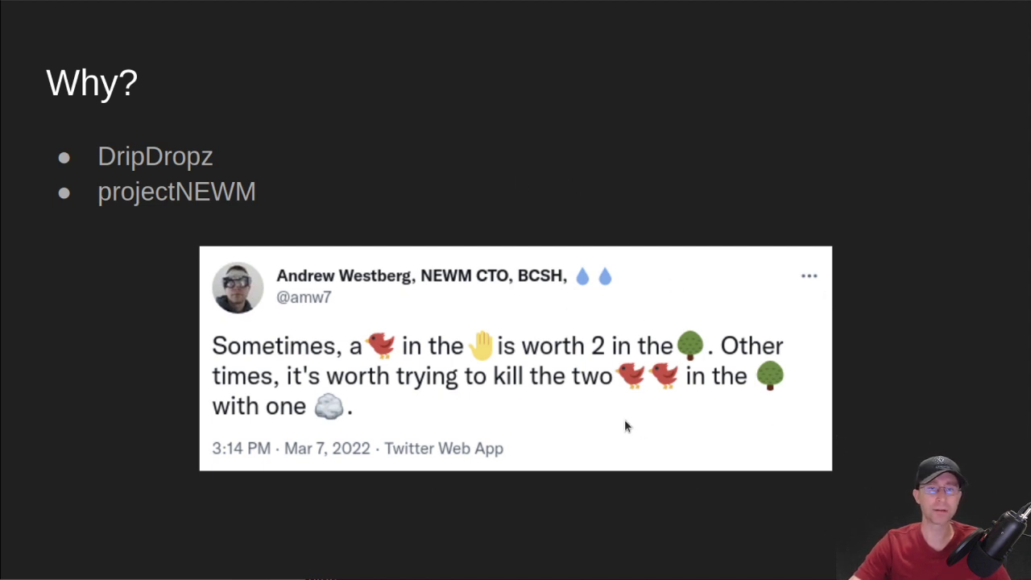
pyautogui.moveTo(683, 520)
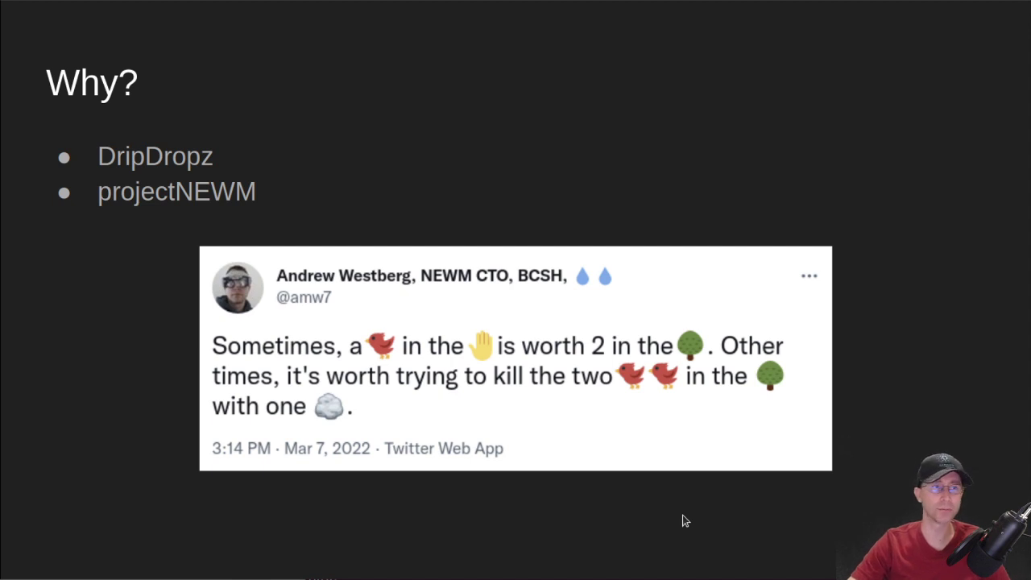
# - Advance from the Why? tweet slide to the Simple Script slide with testfunds12 terminal output
pyautogui.press('Right')
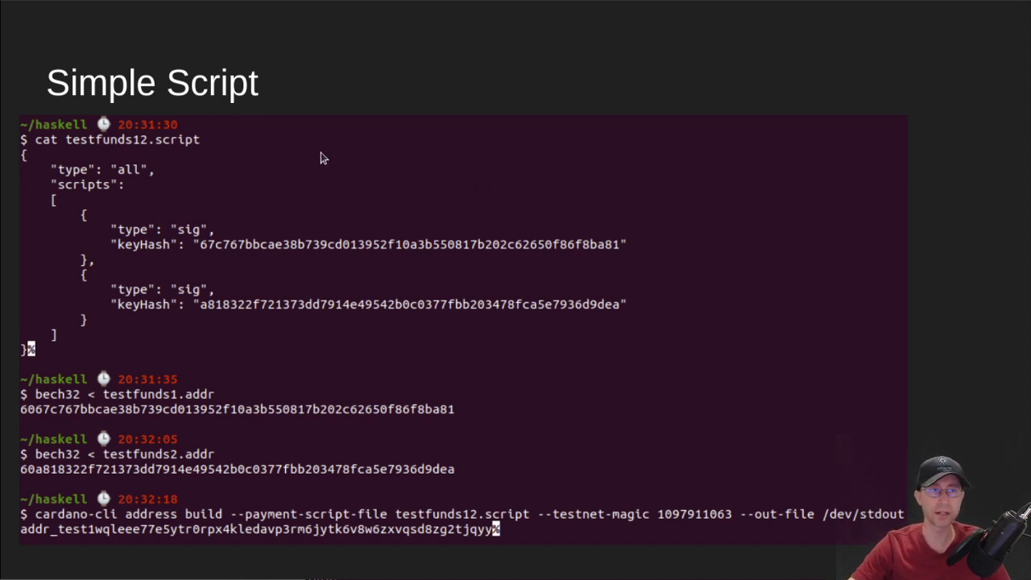
pyautogui.moveTo(314, 156)
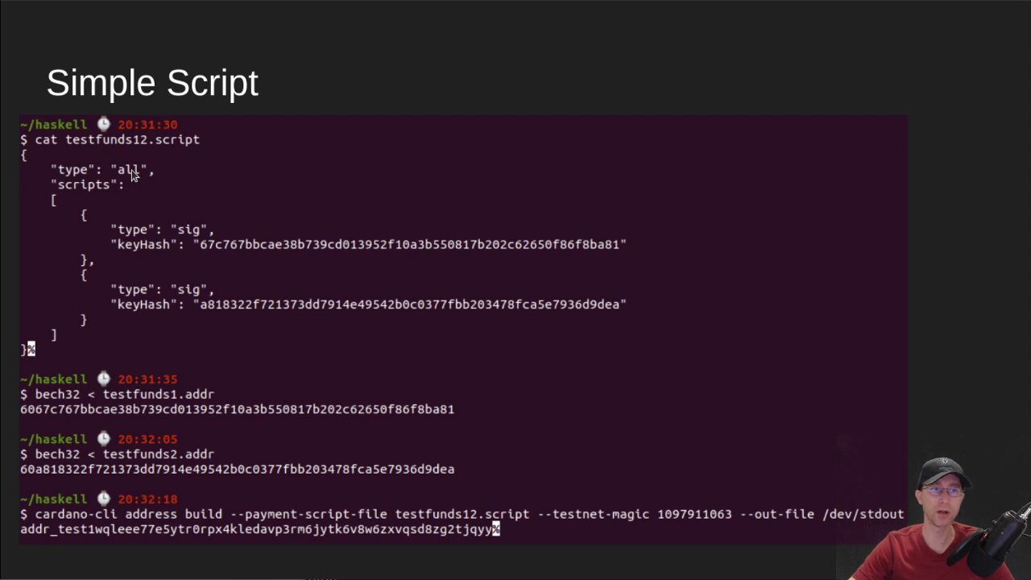
pyautogui.moveTo(181, 252)
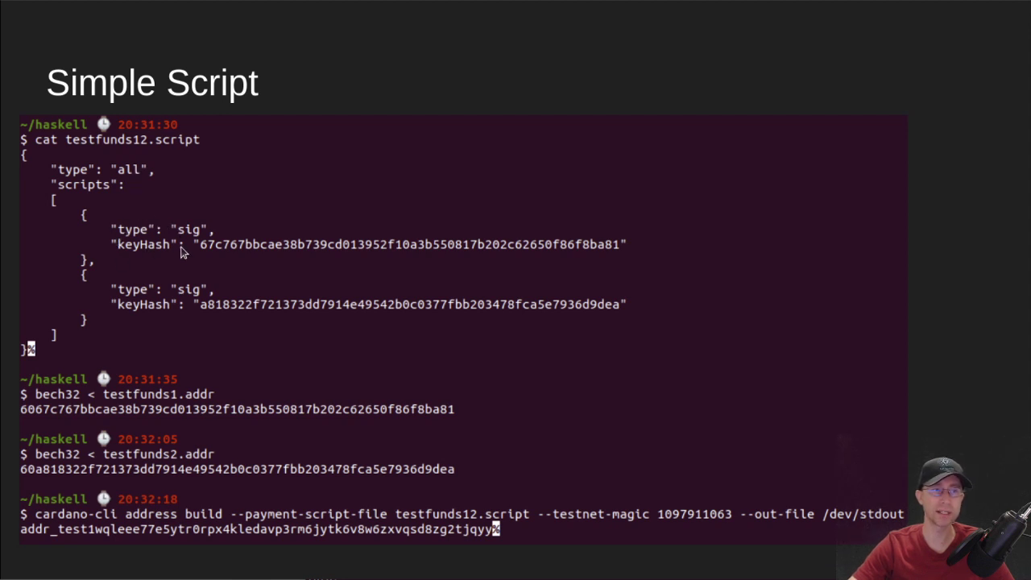
pyautogui.moveTo(160, 316)
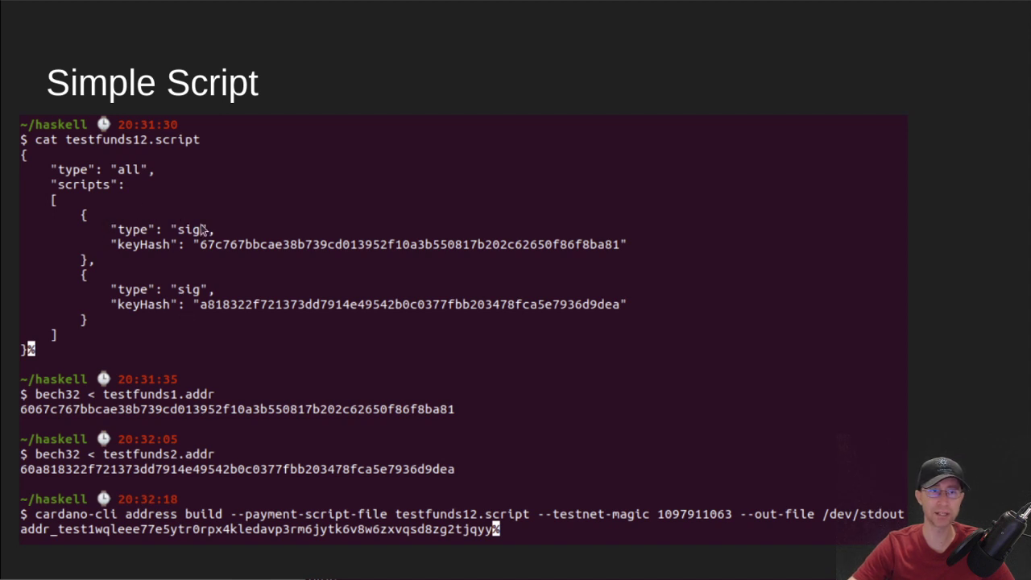
pyautogui.moveTo(132, 416)
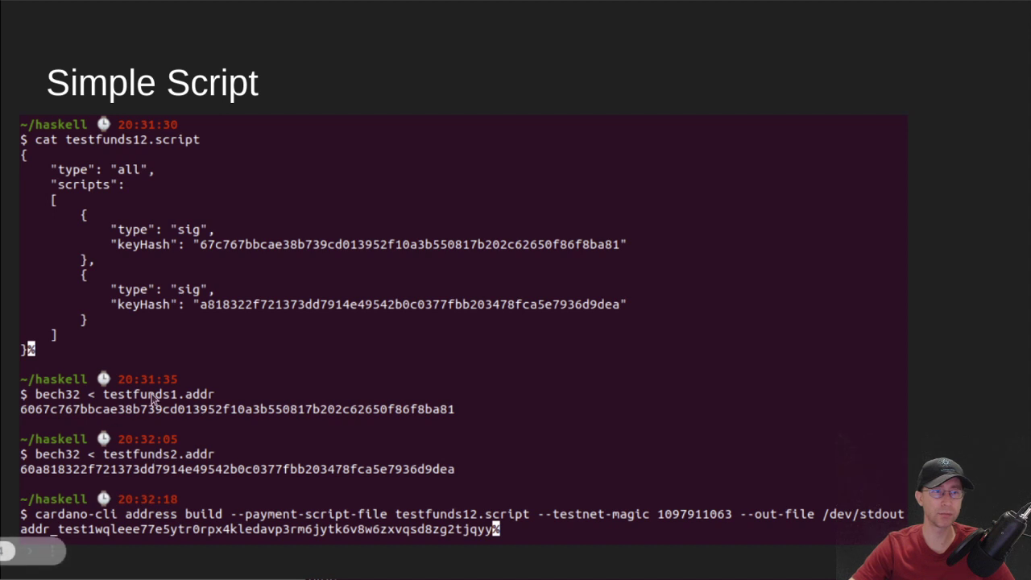
pyautogui.moveTo(202, 402)
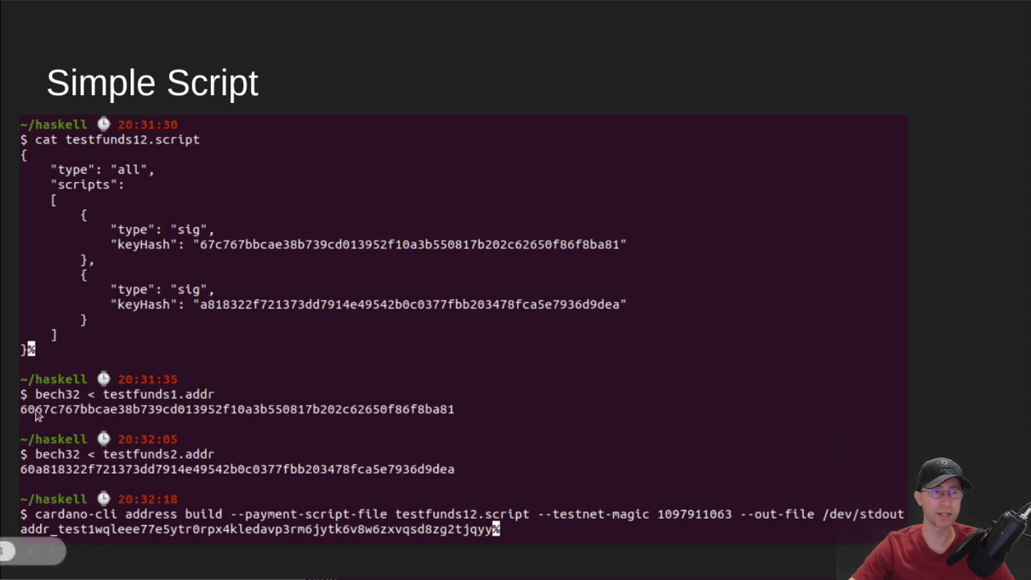
pyautogui.moveTo(206, 248)
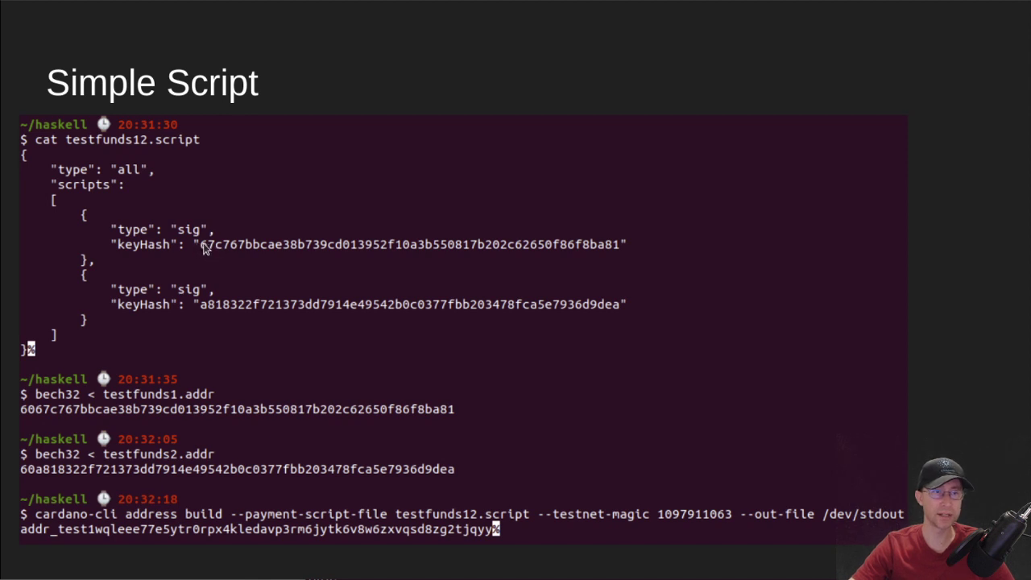
pyautogui.moveTo(207, 251)
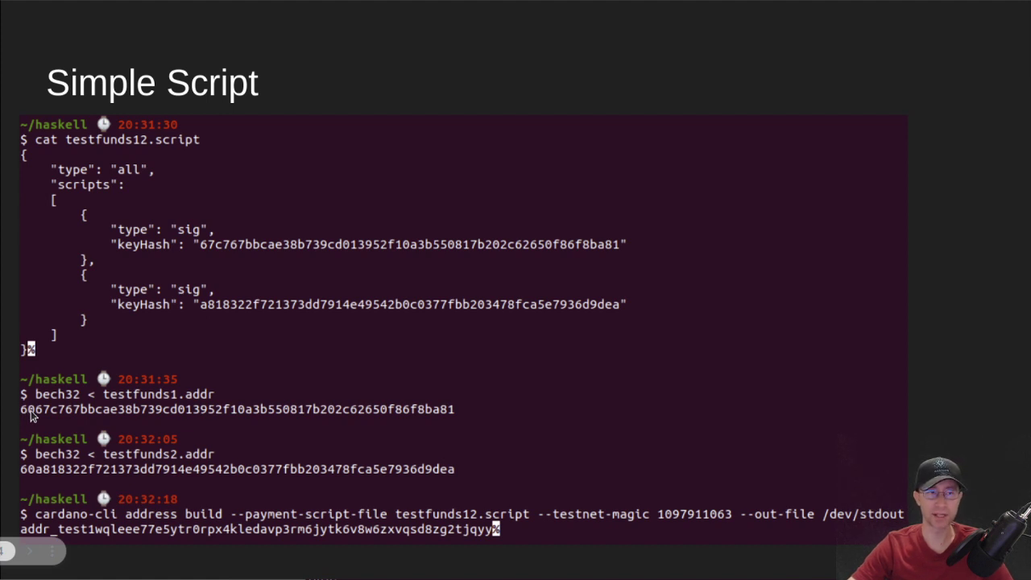
pyautogui.moveTo(297, 226)
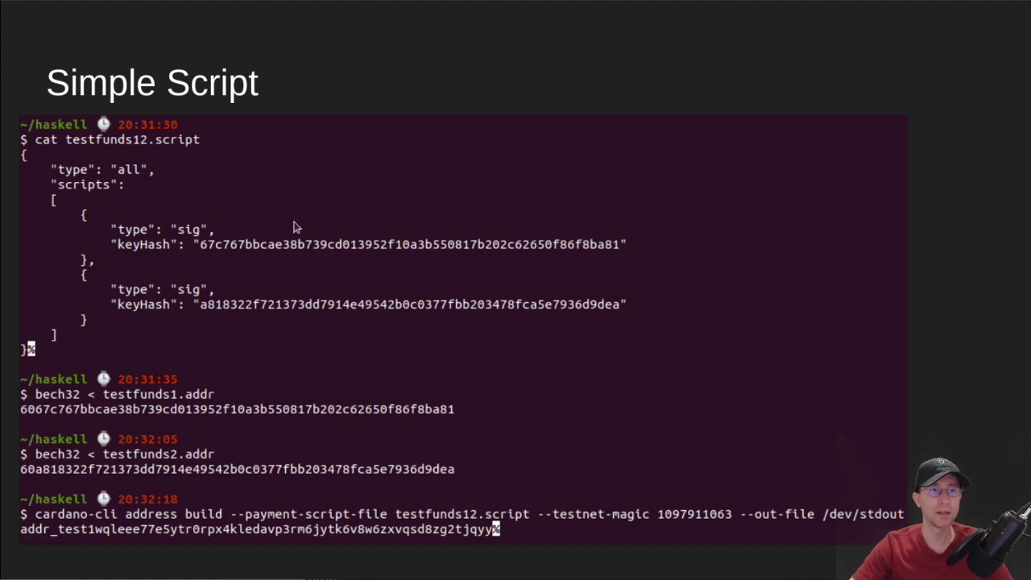
pyautogui.moveTo(209, 428)
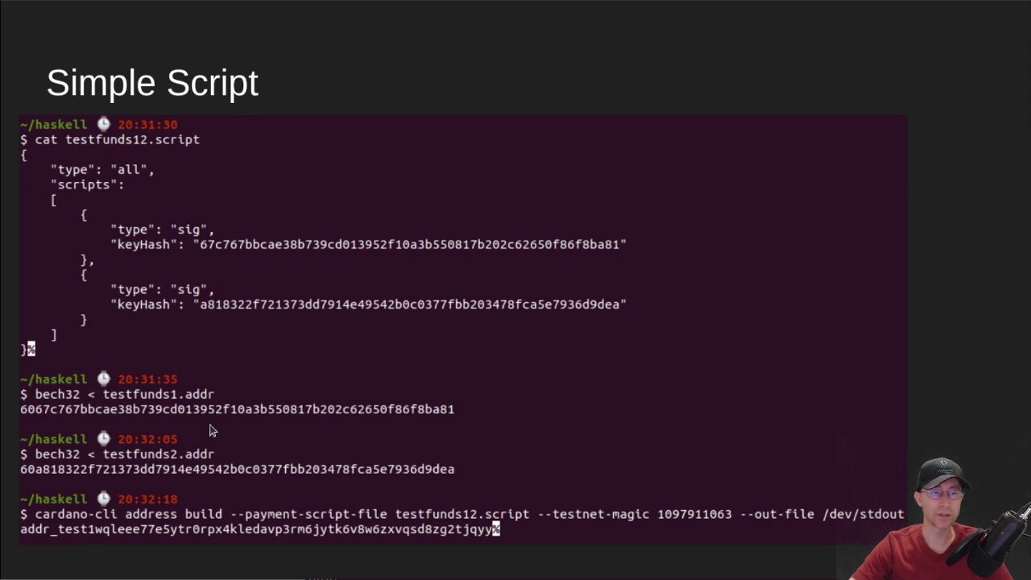
pyautogui.moveTo(687, 238)
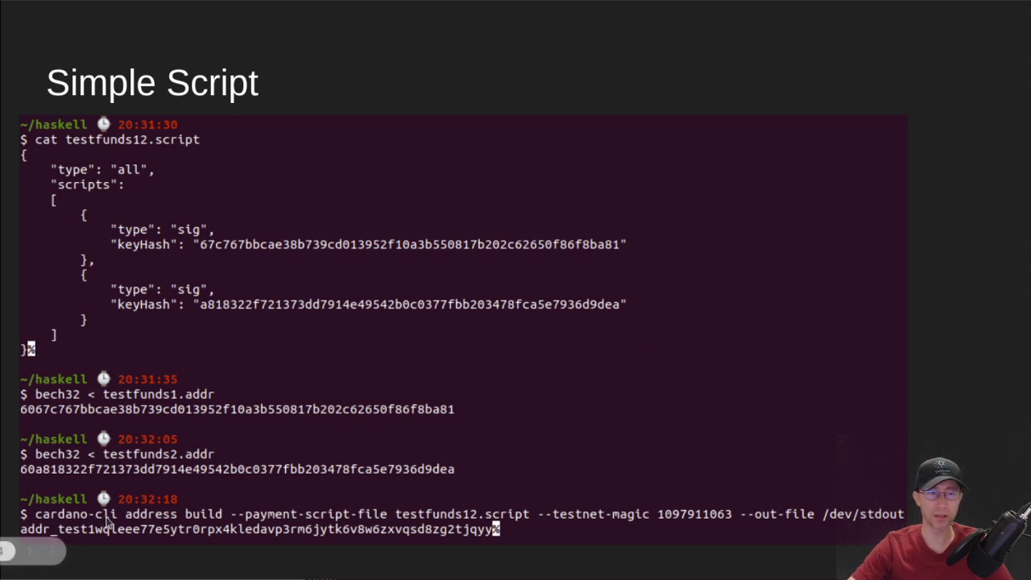
pyautogui.moveTo(321, 491)
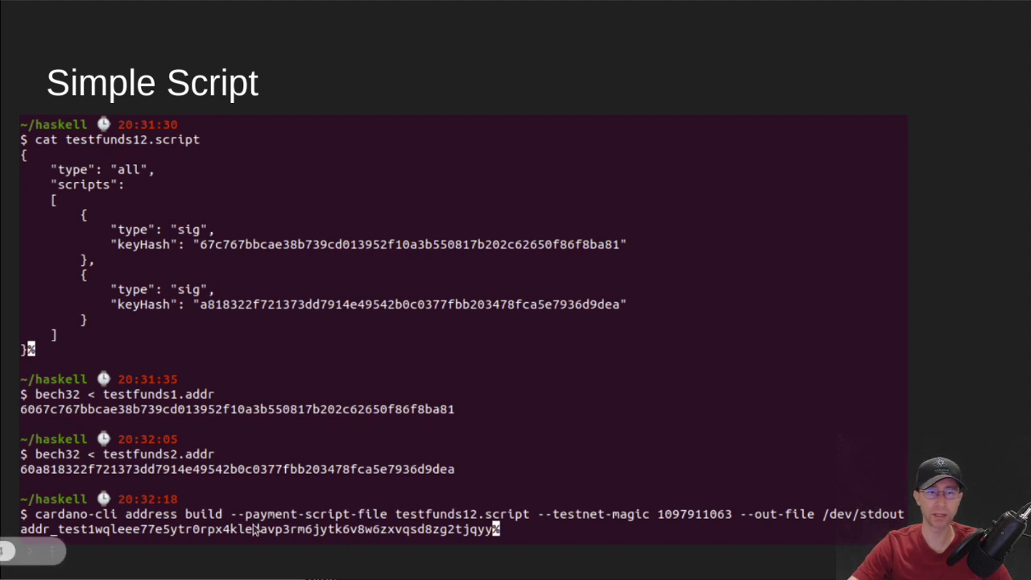
pyautogui.moveTo(841, 522)
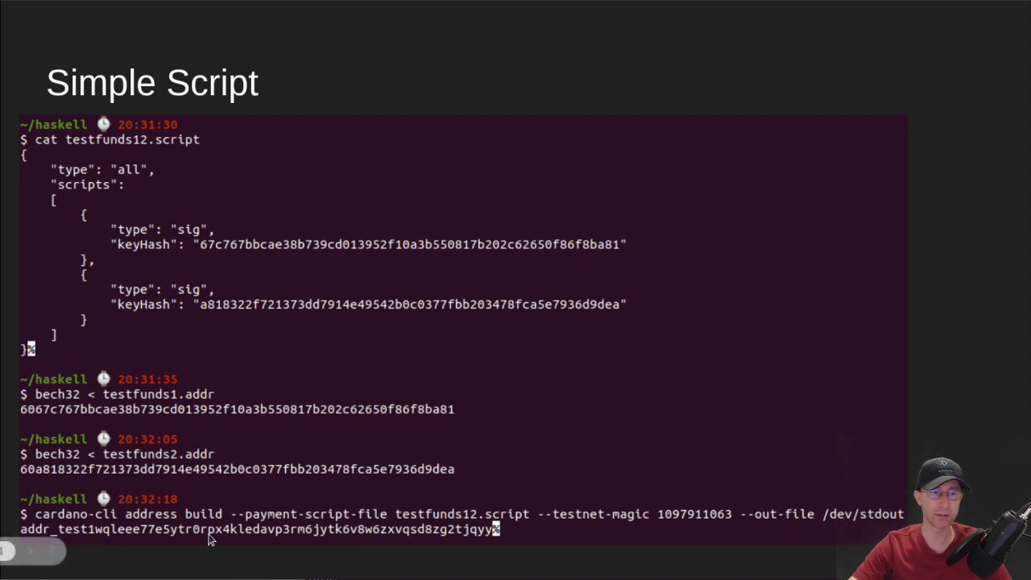
pyautogui.moveTo(555, 535)
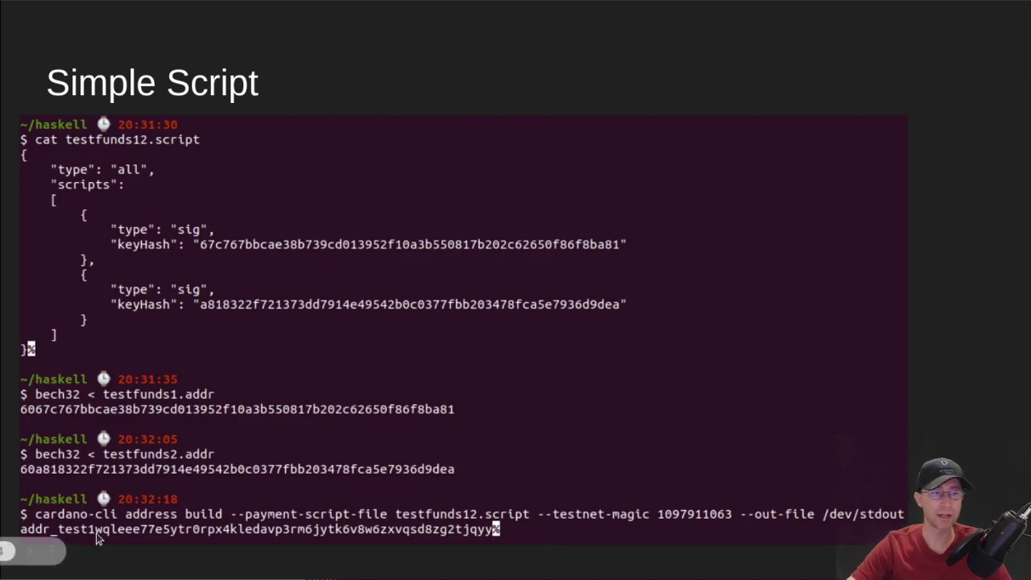
pyautogui.moveTo(100, 534)
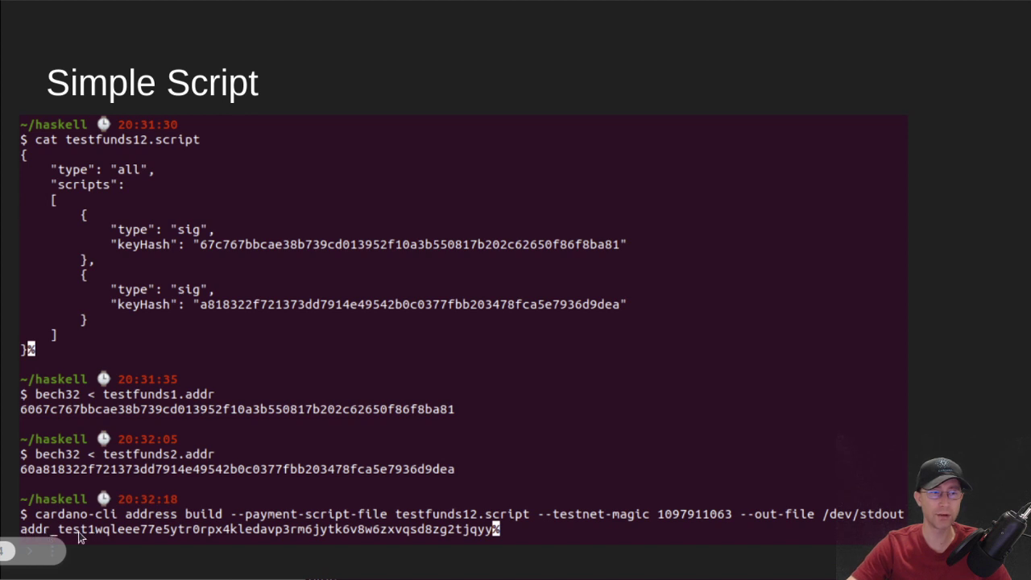
pyautogui.moveTo(103, 538)
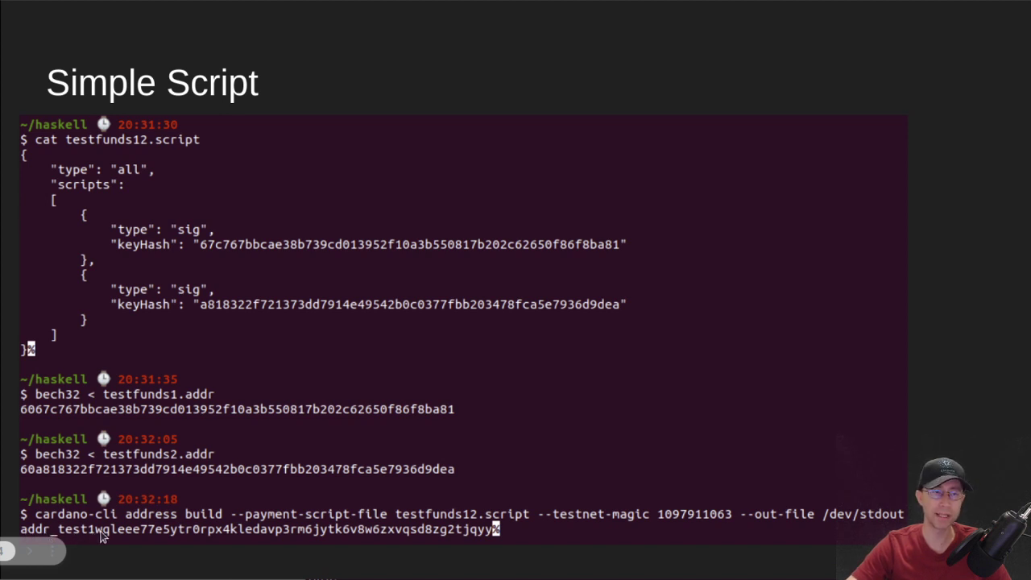
pyautogui.moveTo(103, 541)
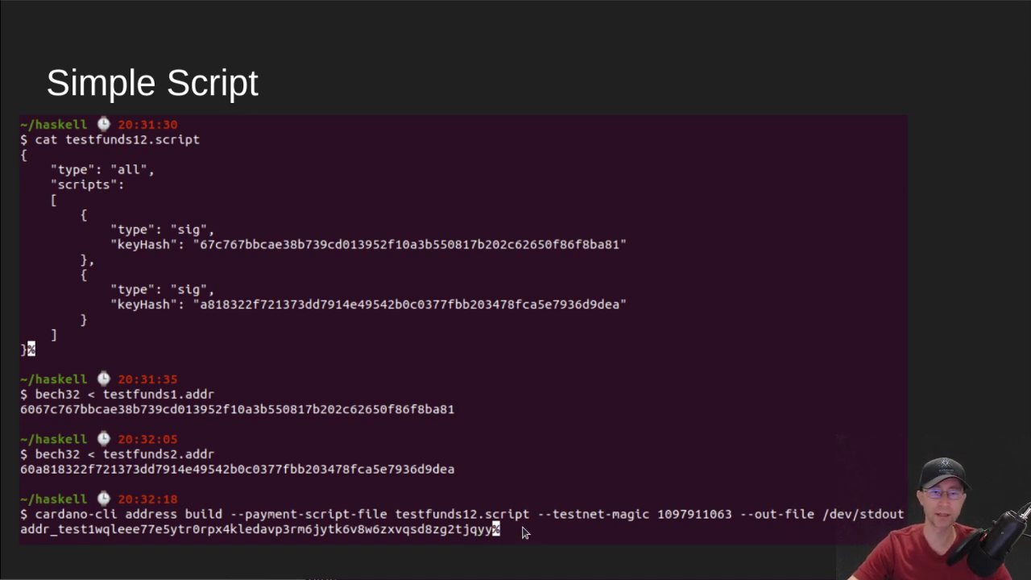
pyautogui.moveTo(540, 529)
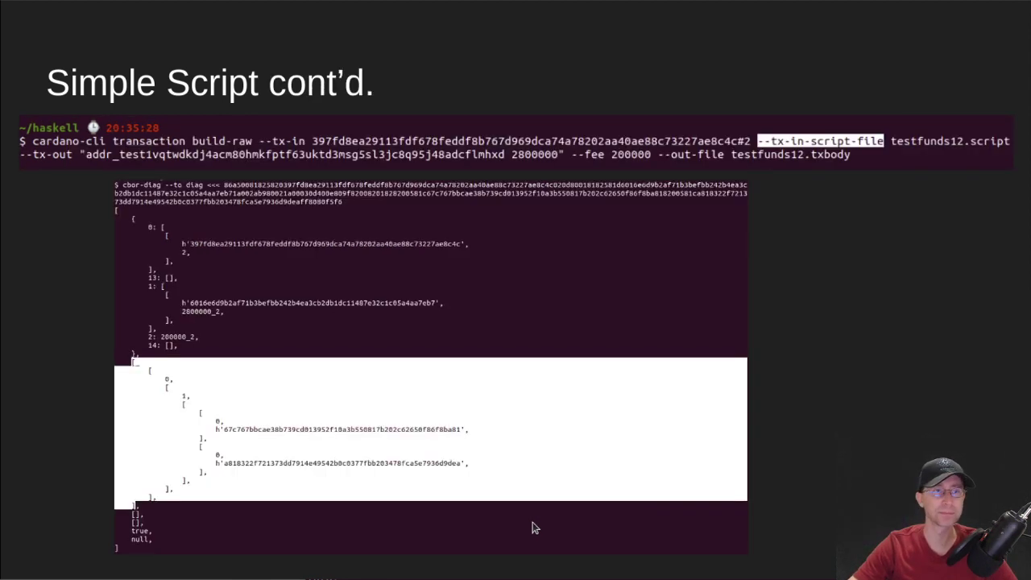
pyautogui.moveTo(847, 253)
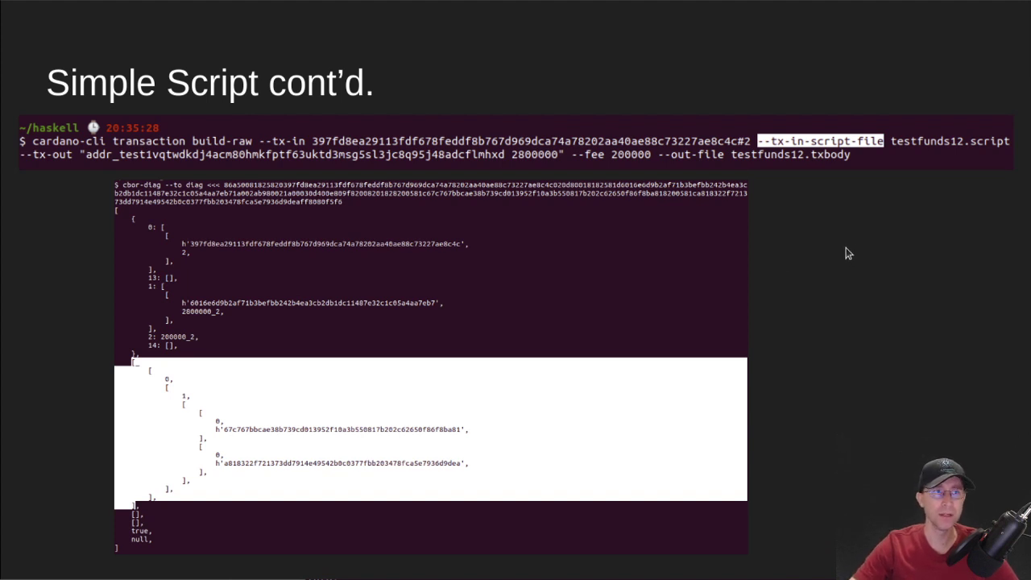
pyautogui.moveTo(181, 132)
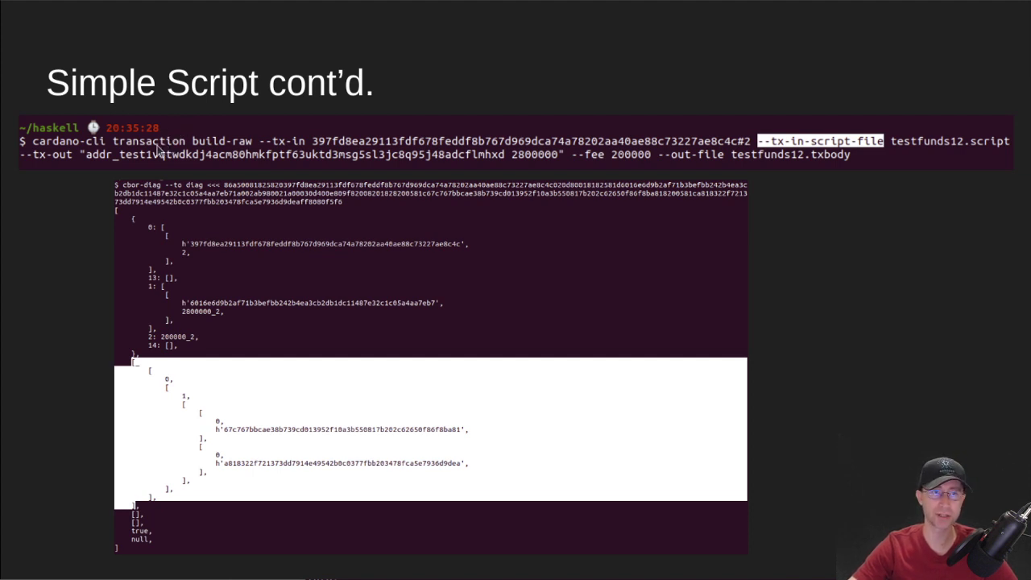
pyautogui.moveTo(294, 143)
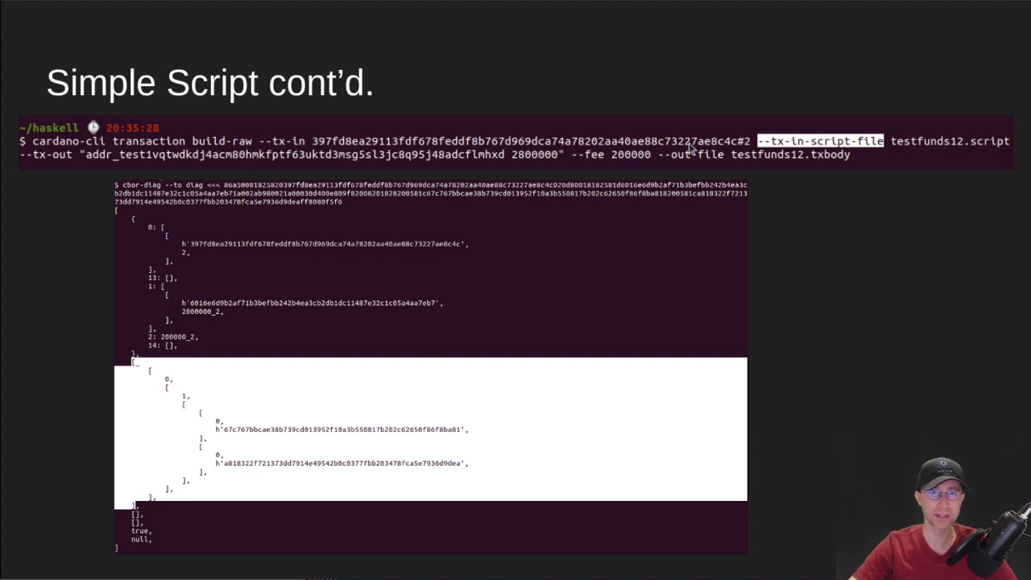
pyautogui.moveTo(744, 145)
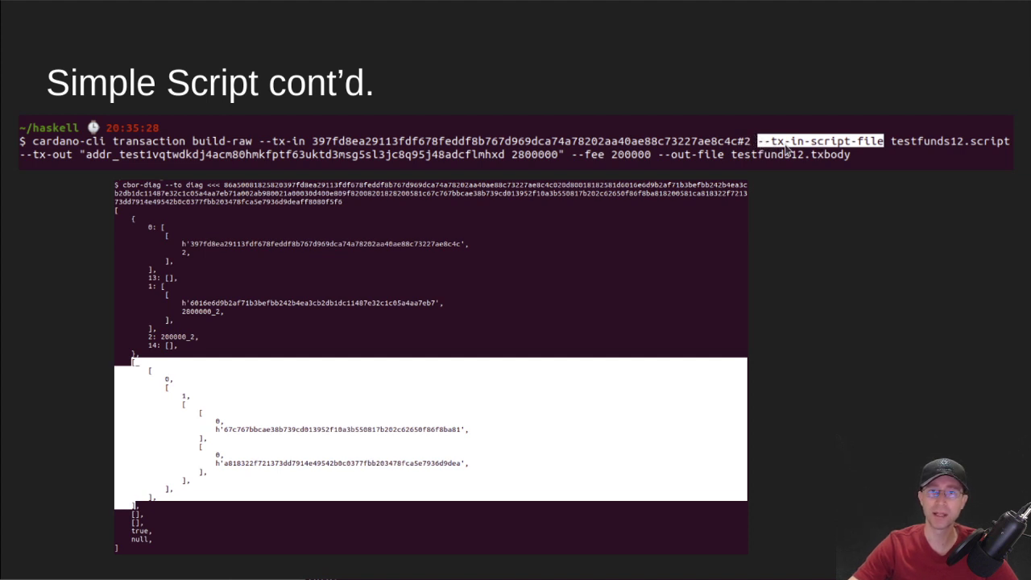
pyautogui.moveTo(1009, 146)
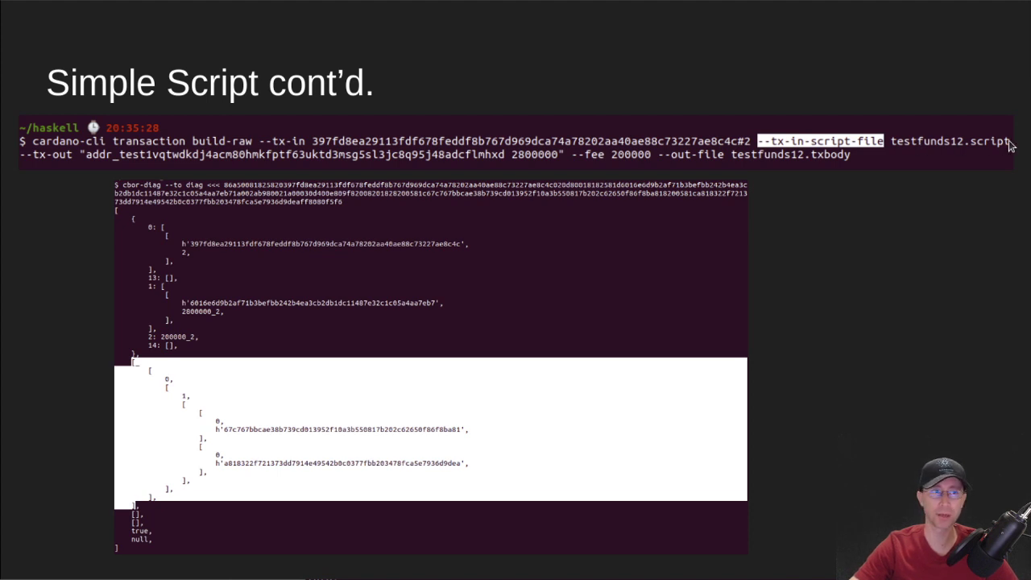
pyautogui.moveTo(754, 176)
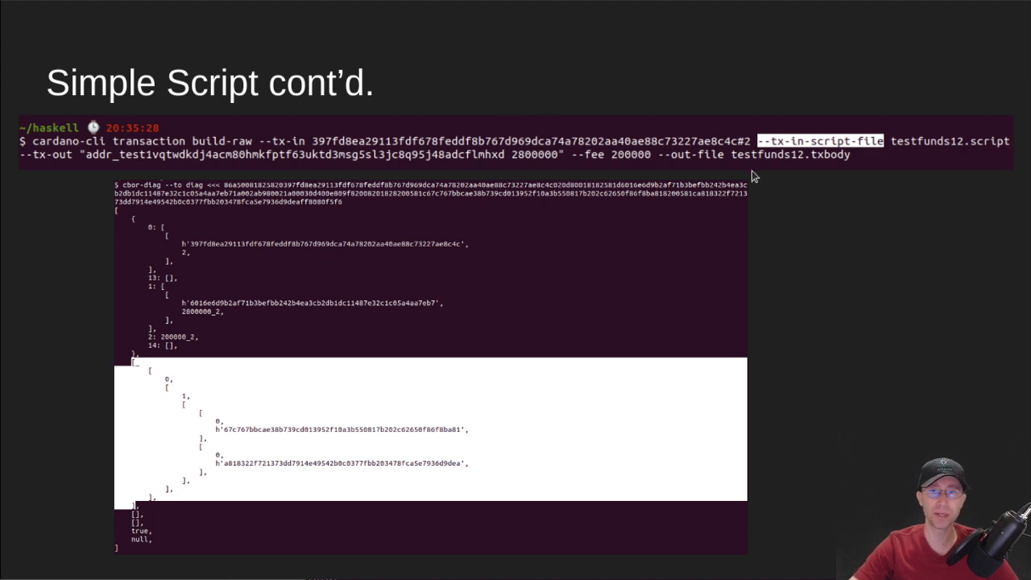
pyautogui.moveTo(185, 342)
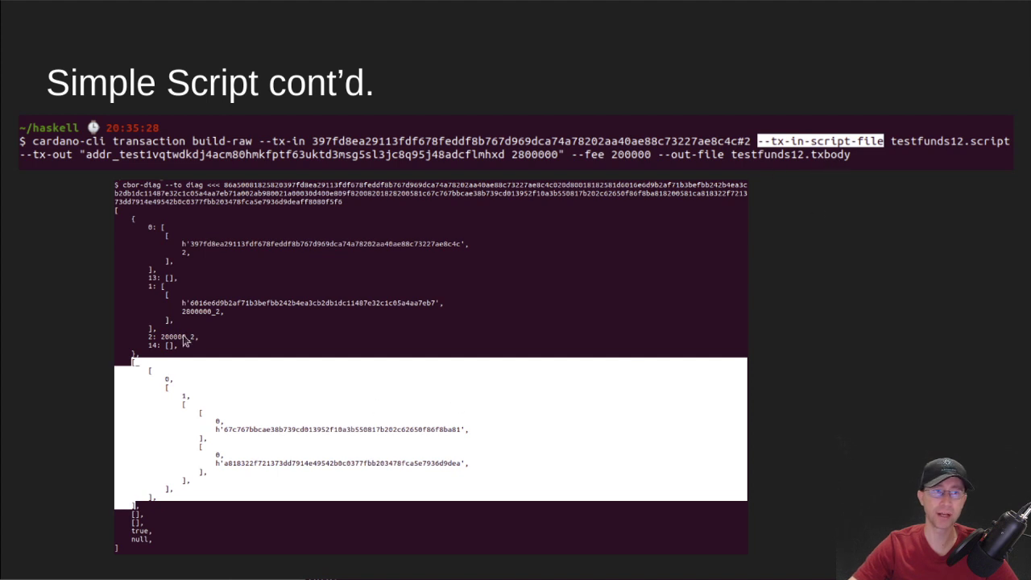
pyautogui.moveTo(136, 224)
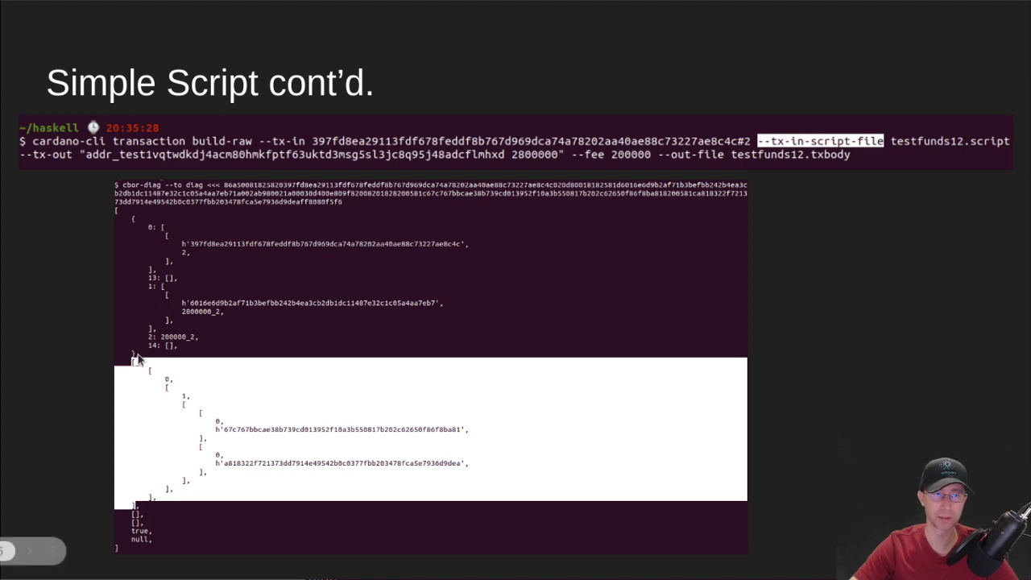
pyautogui.moveTo(168, 306)
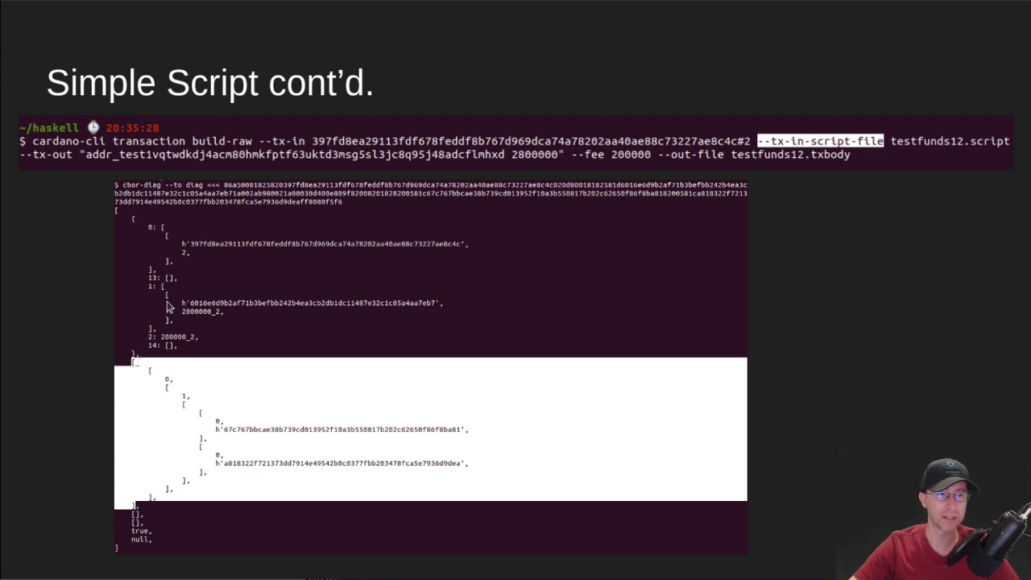
pyautogui.moveTo(181, 358)
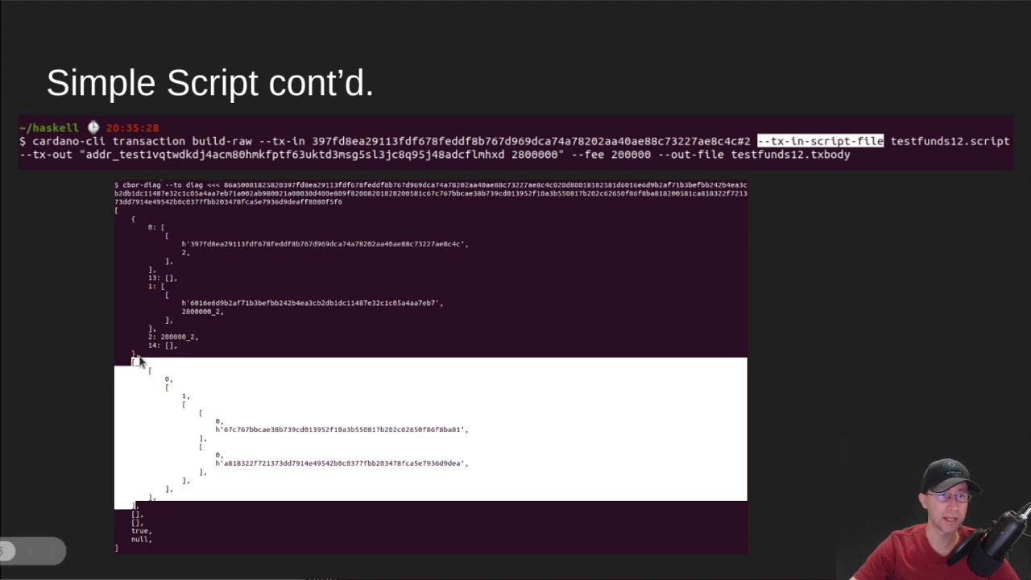
pyautogui.moveTo(136, 369)
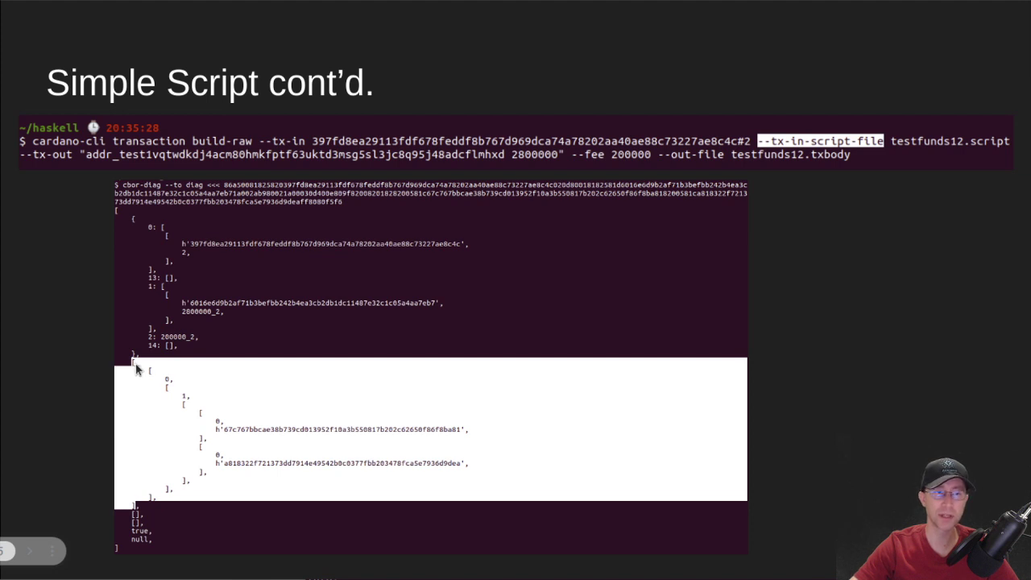
pyautogui.moveTo(148, 362)
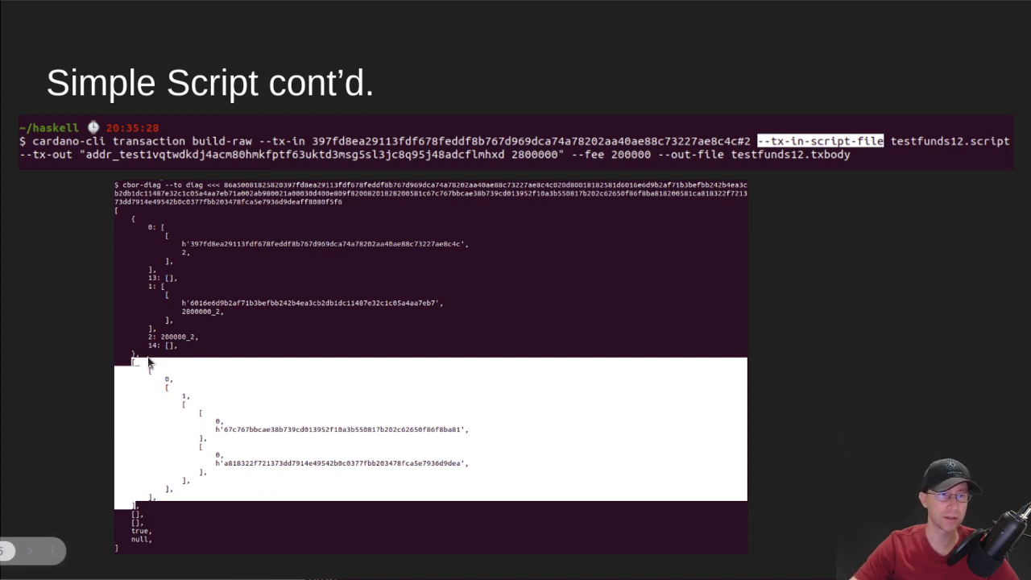
pyautogui.moveTo(168, 384)
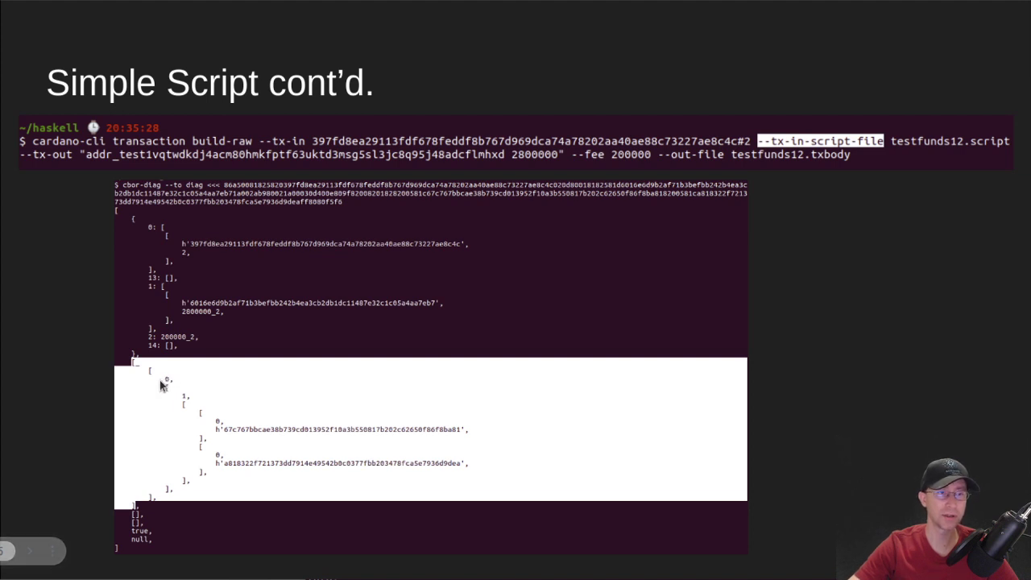
pyautogui.moveTo(184, 401)
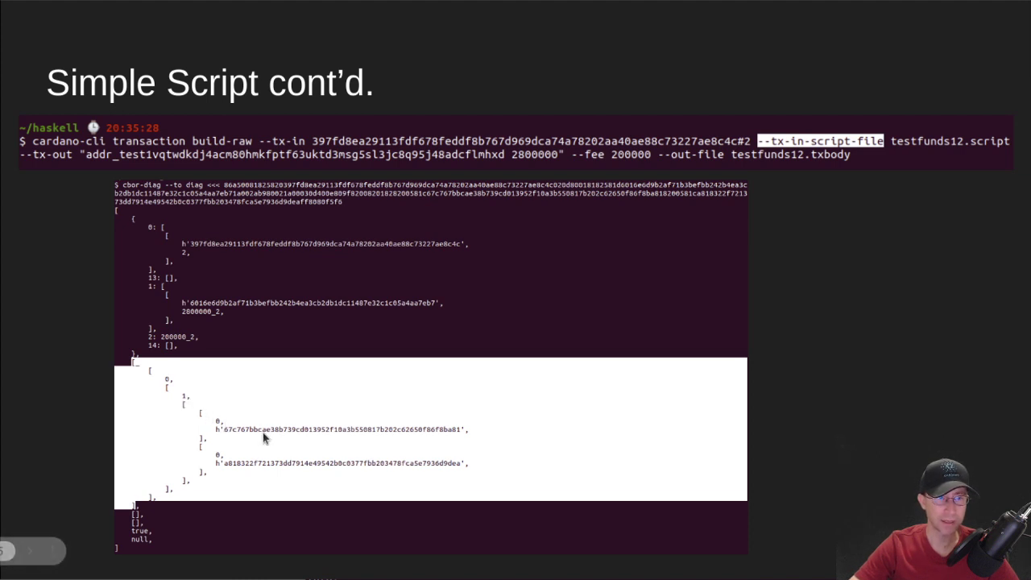
pyautogui.moveTo(341, 467)
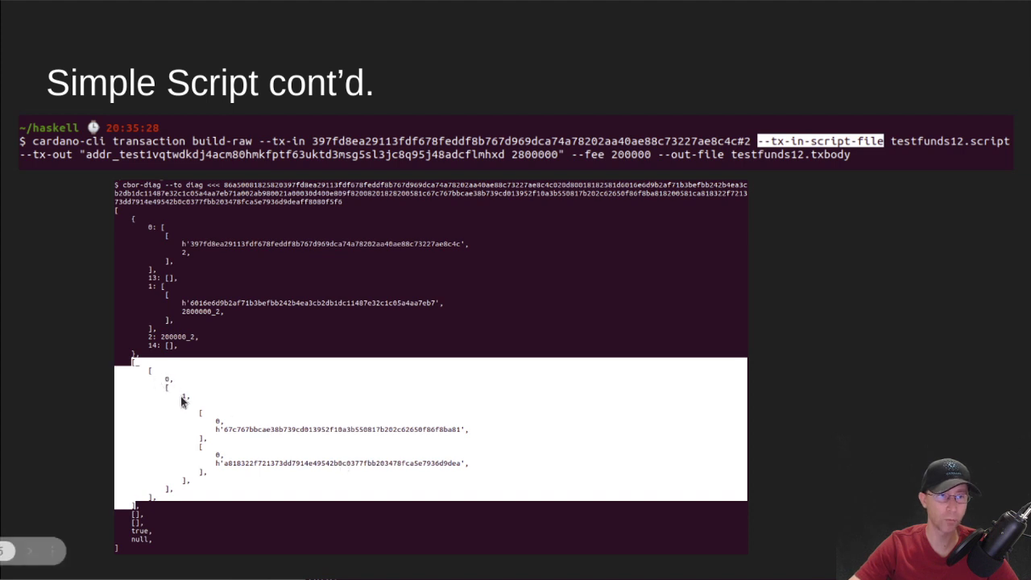
pyautogui.moveTo(293, 419)
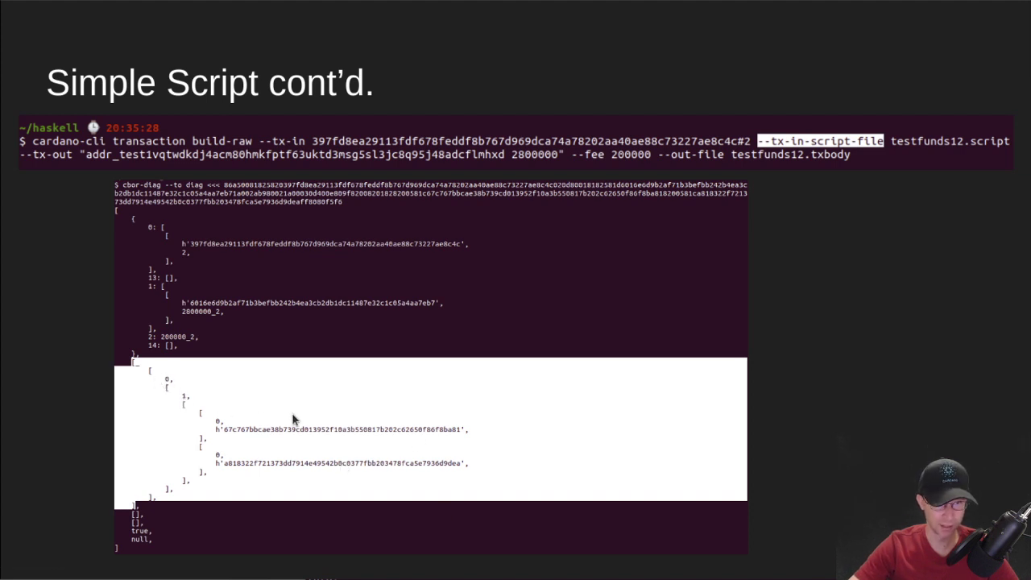
pyautogui.moveTo(725, 379)
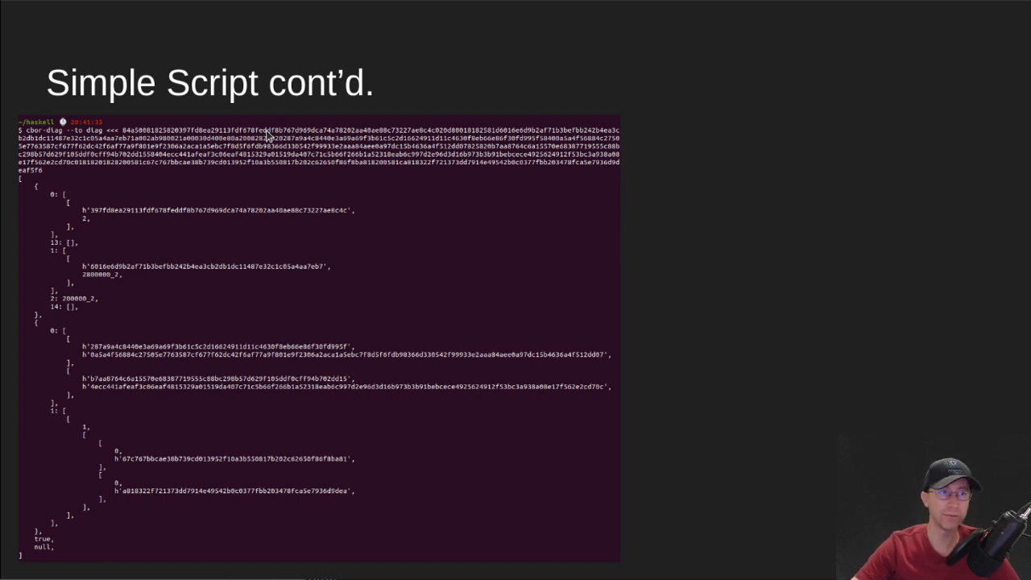
pyautogui.moveTo(208, 158)
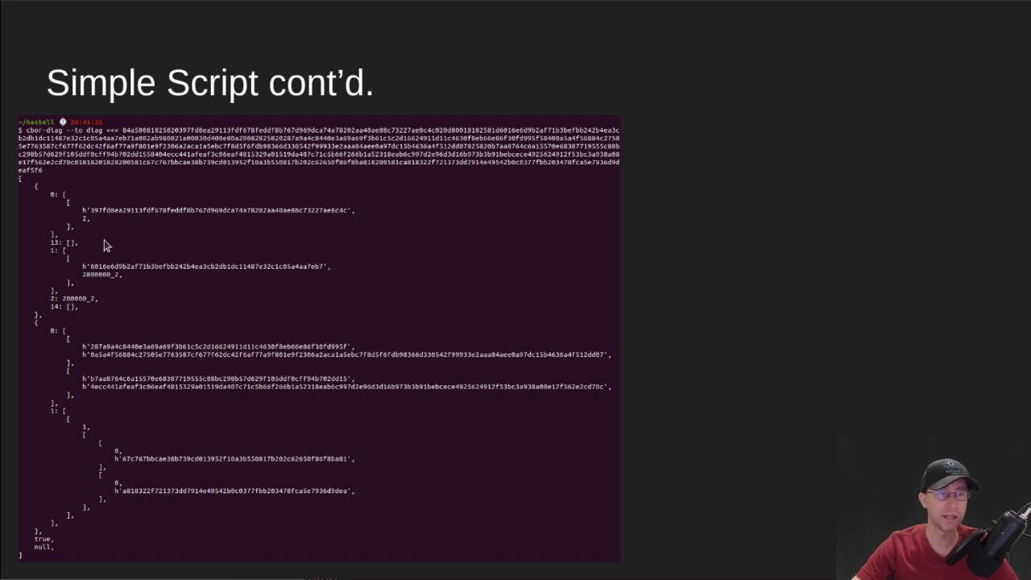
pyautogui.moveTo(98, 244)
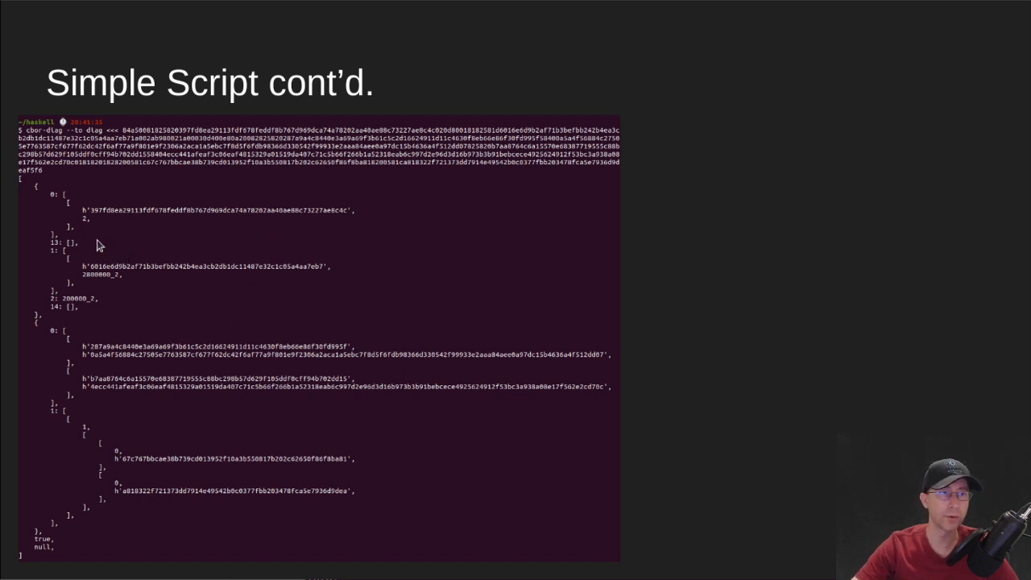
pyautogui.moveTo(241, 212)
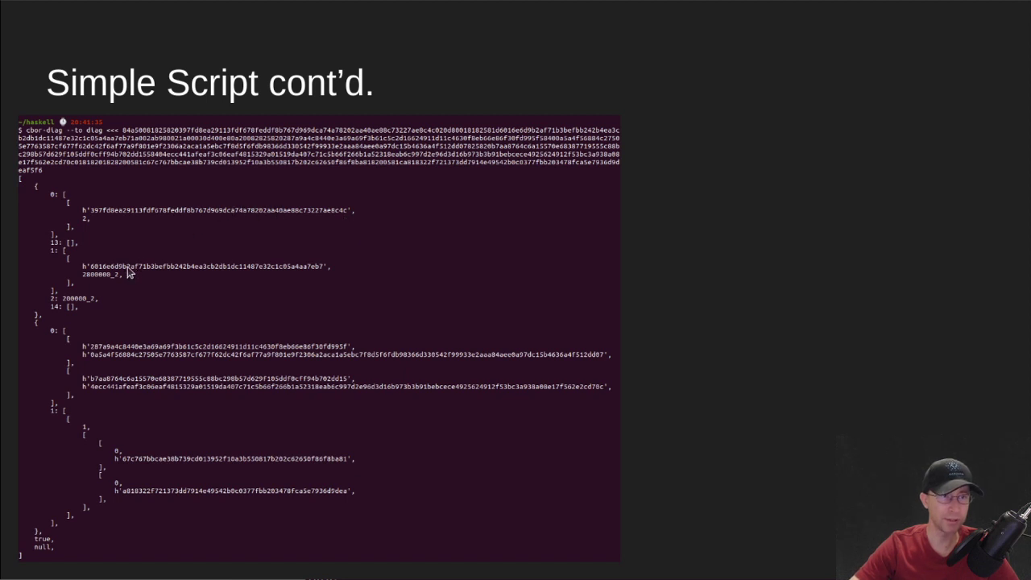
pyautogui.moveTo(77, 309)
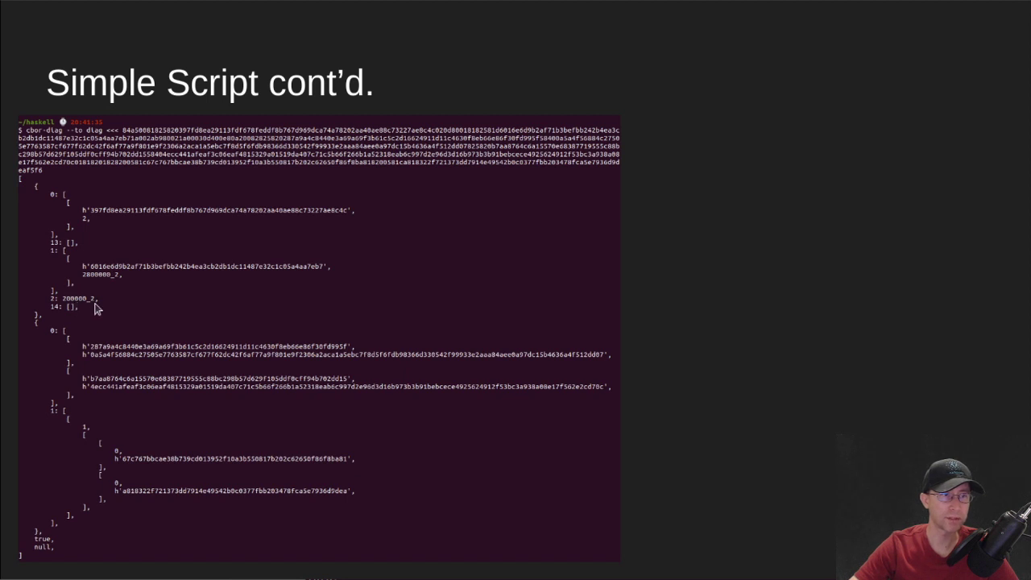
pyautogui.moveTo(98, 304)
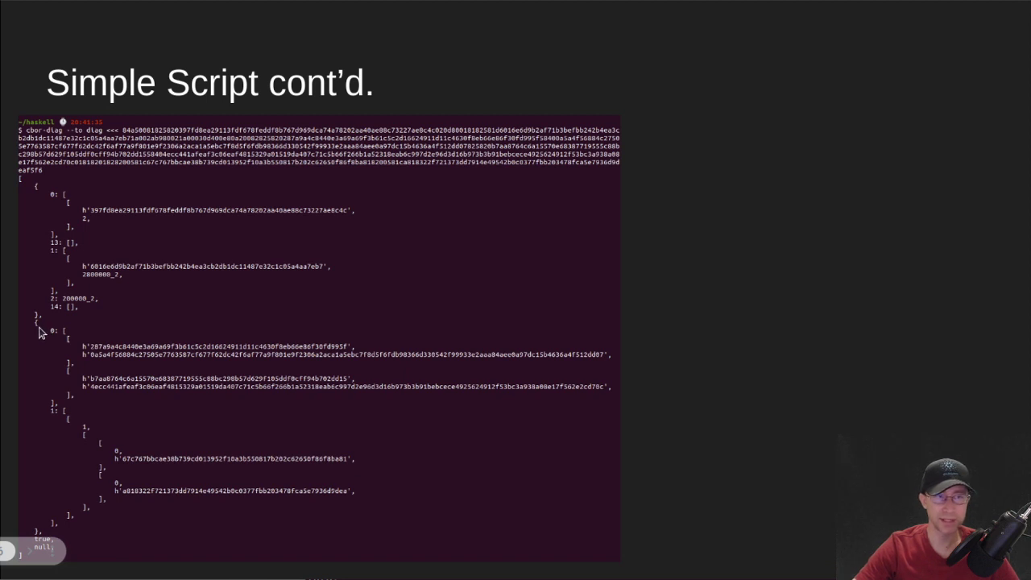
pyautogui.moveTo(57, 337)
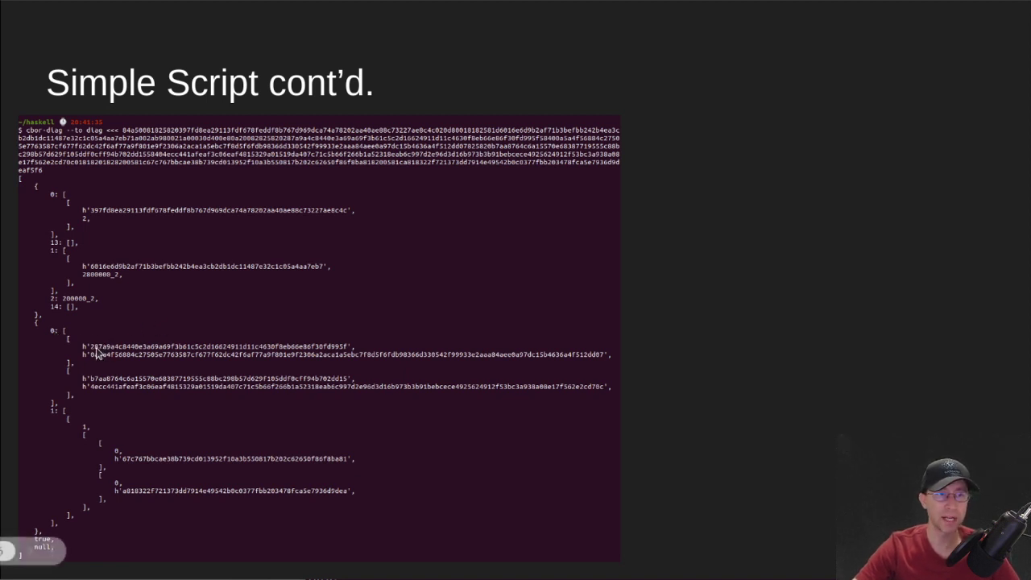
pyautogui.moveTo(351, 355)
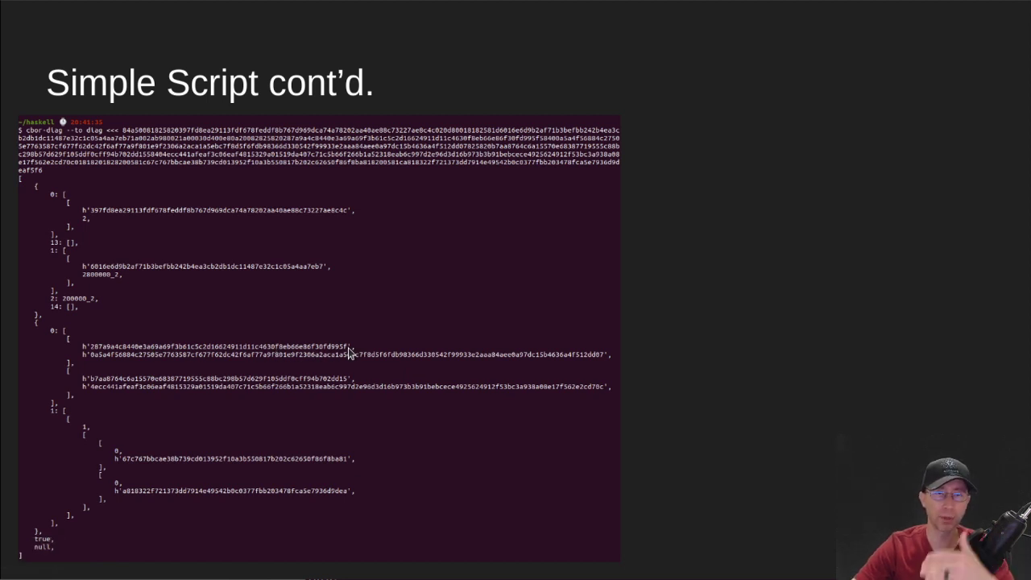
pyautogui.moveTo(248, 356)
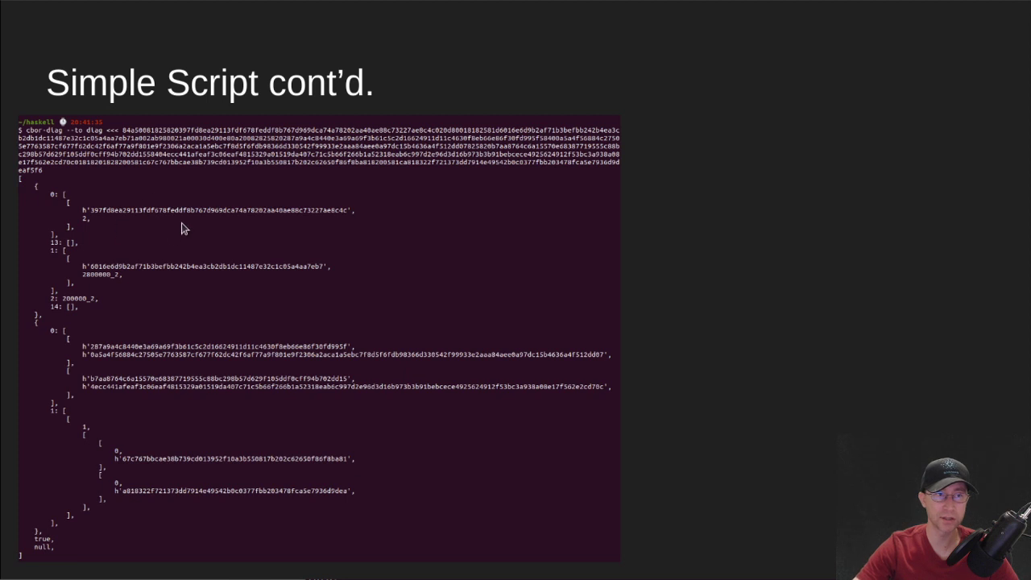
pyautogui.moveTo(105, 219)
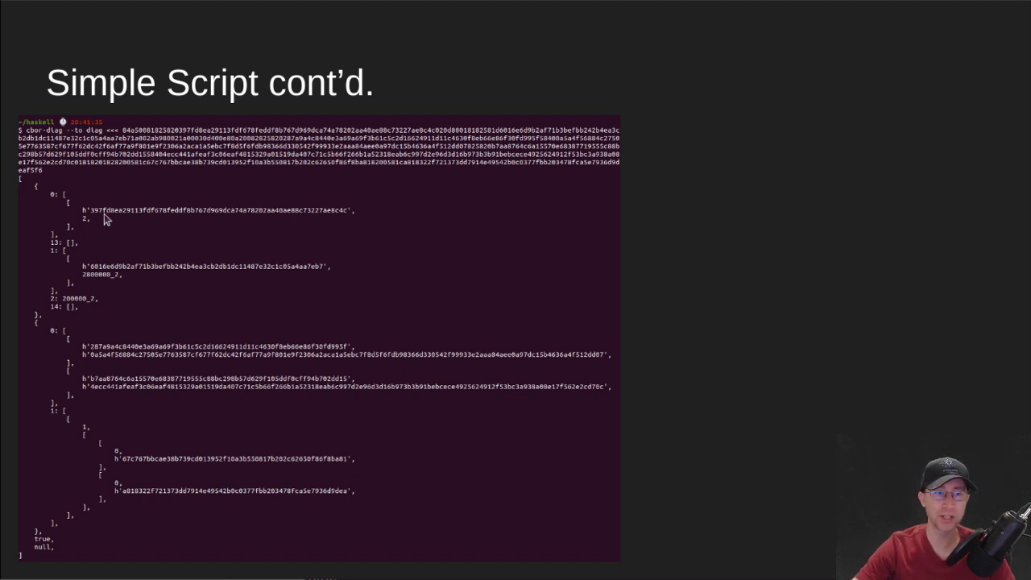
pyautogui.moveTo(64, 205)
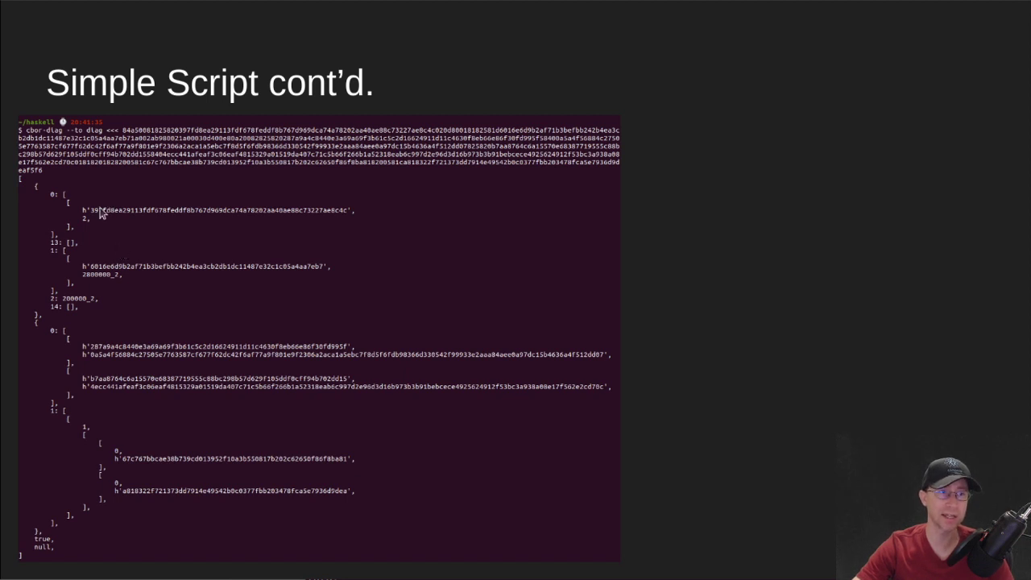
pyautogui.moveTo(103, 212)
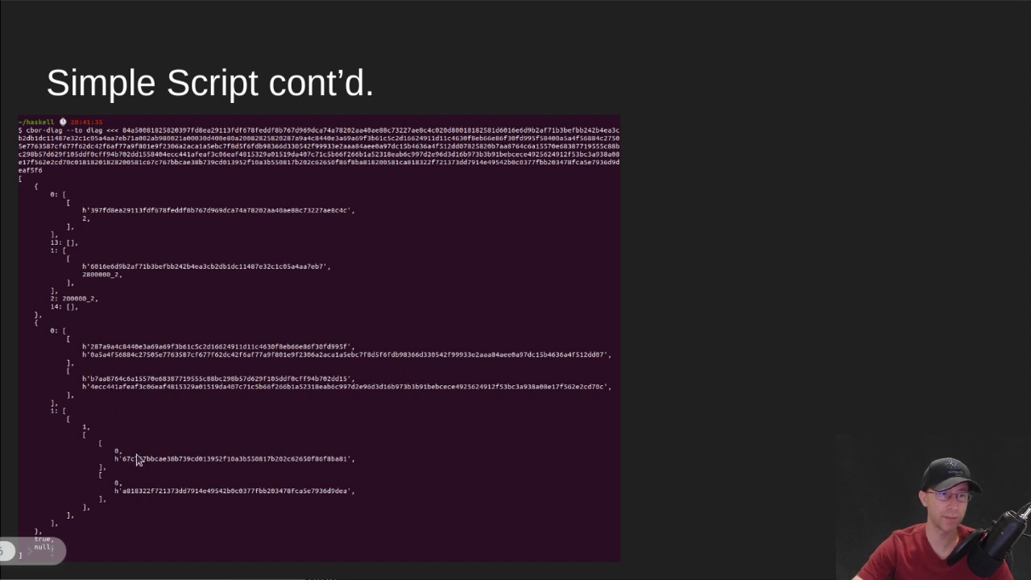
pyautogui.moveTo(158, 496)
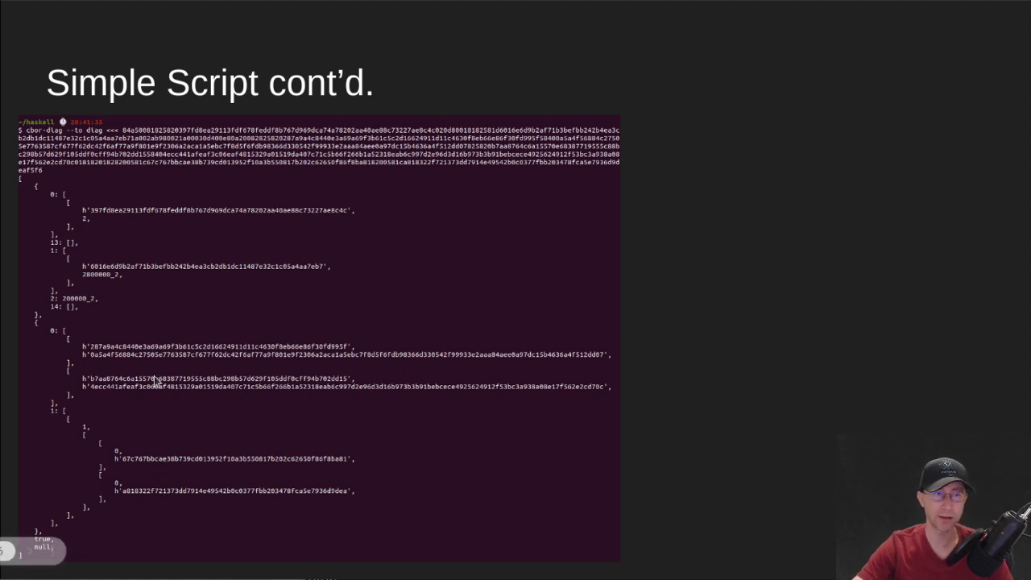
pyautogui.moveTo(662, 478)
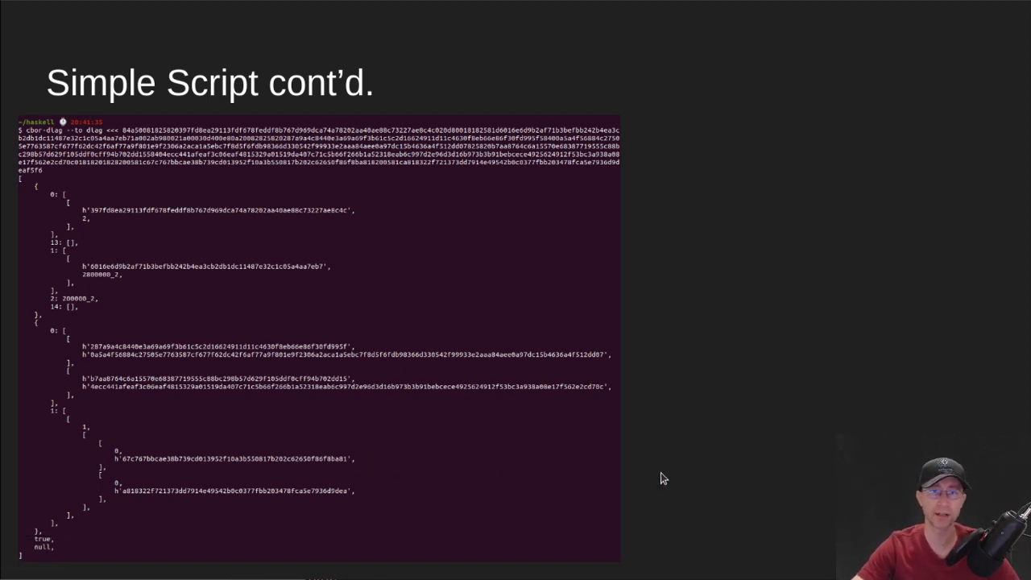
pyautogui.moveTo(132, 425)
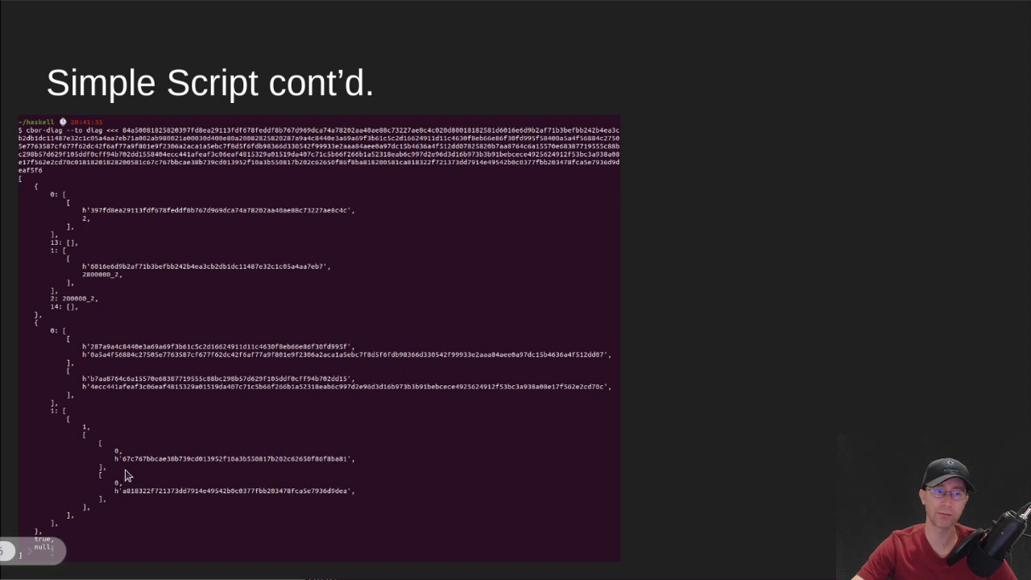
pyautogui.moveTo(148, 502)
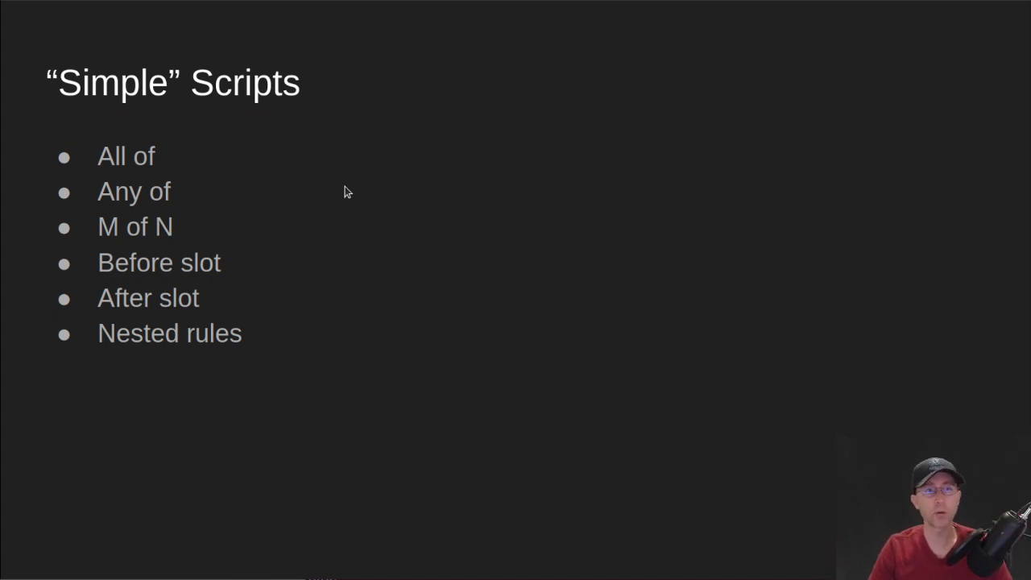
pyautogui.moveTo(192, 147)
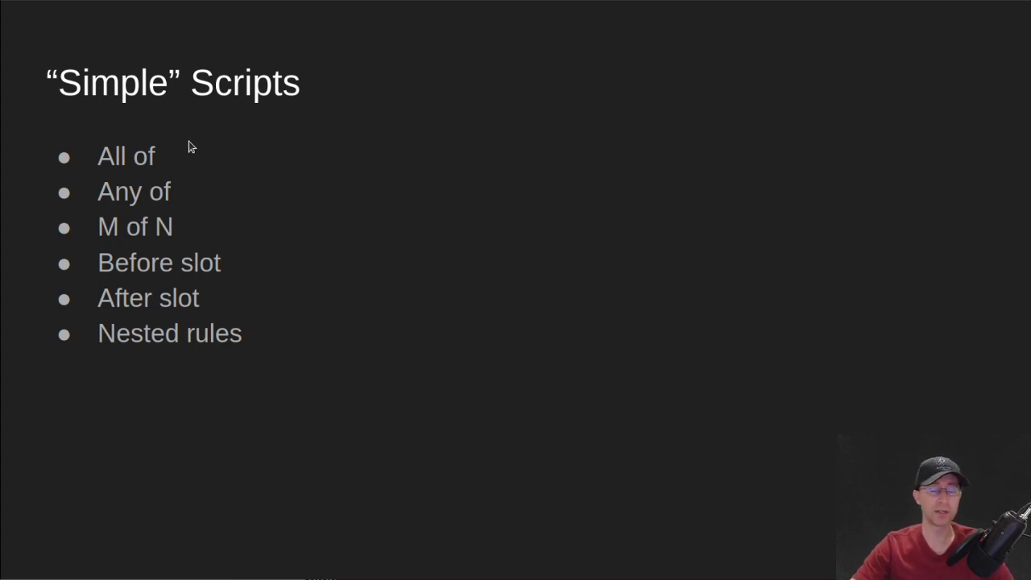
pyautogui.moveTo(185, 77)
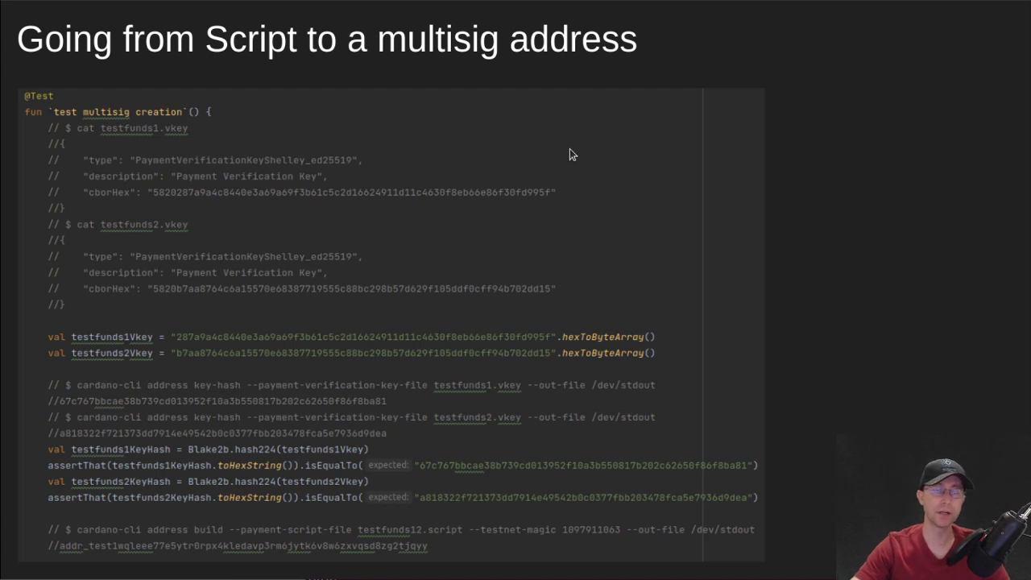
pyautogui.moveTo(546, 139)
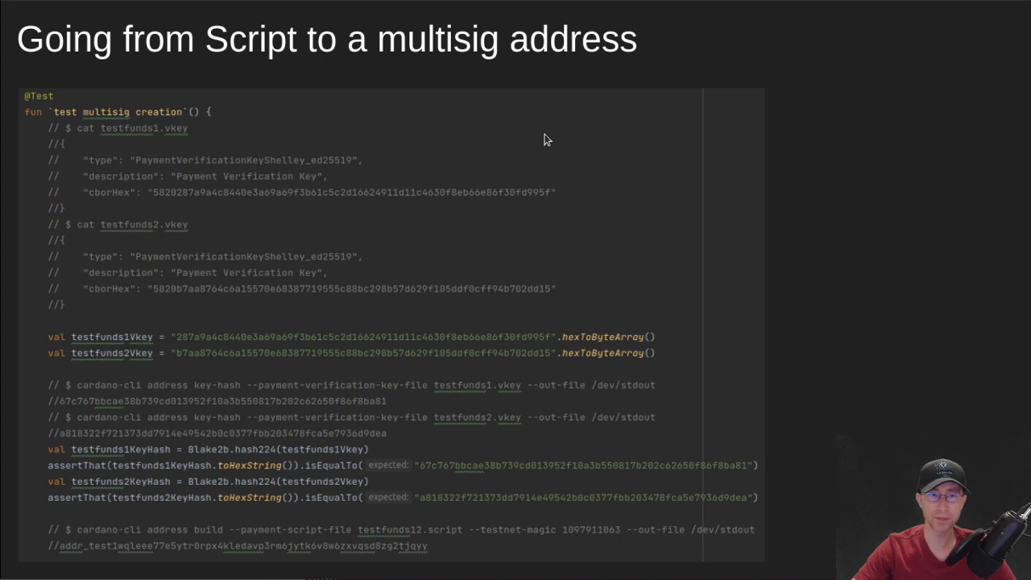
pyautogui.moveTo(604, 225)
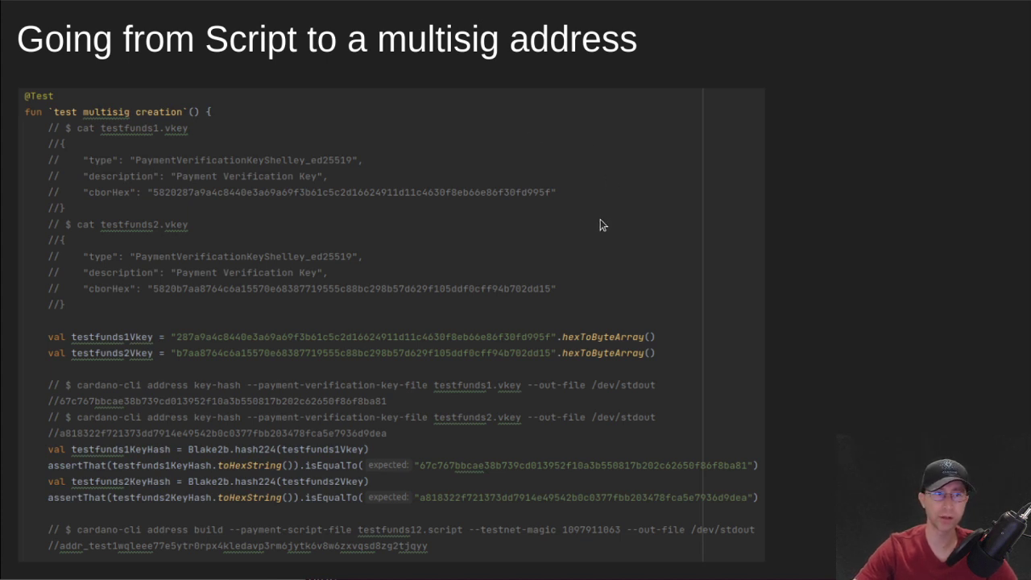
pyautogui.moveTo(179, 138)
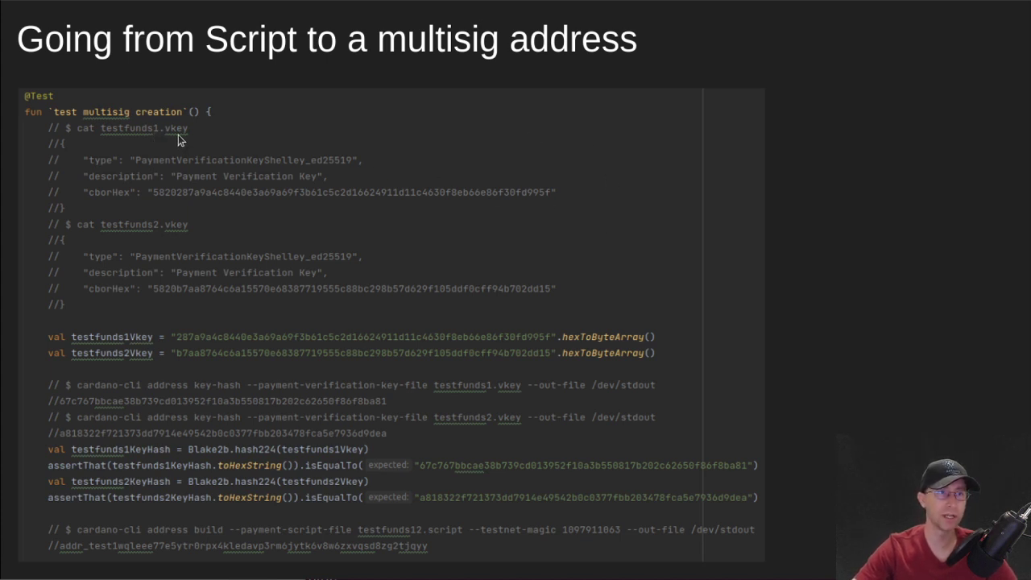
pyautogui.moveTo(164, 197)
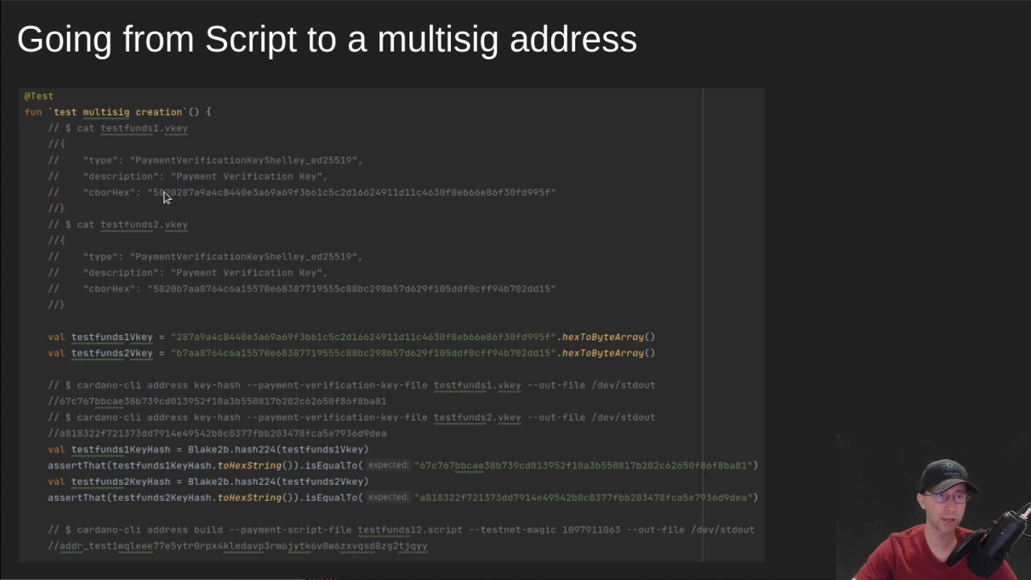
pyautogui.moveTo(206, 486)
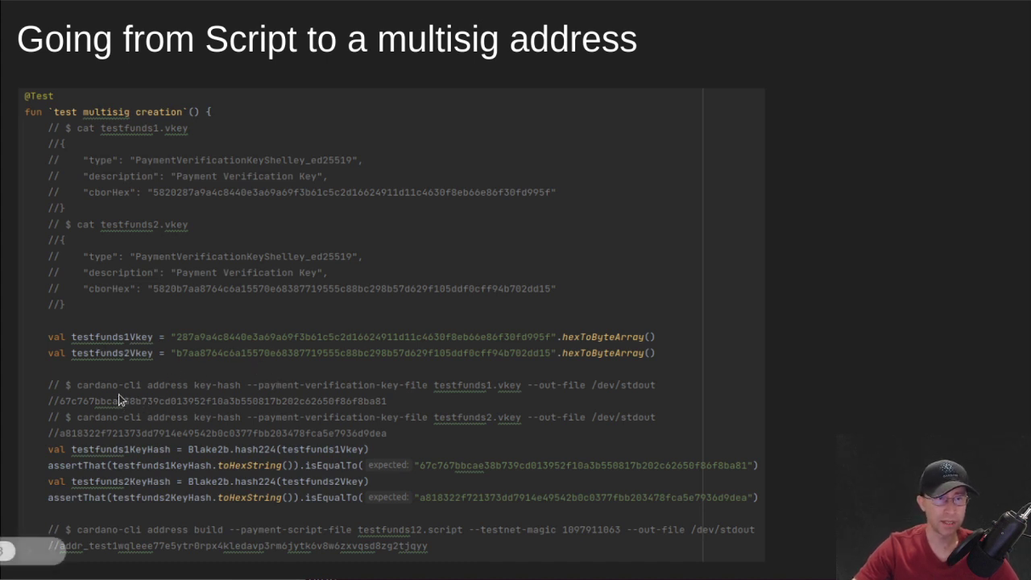
pyautogui.moveTo(187, 395)
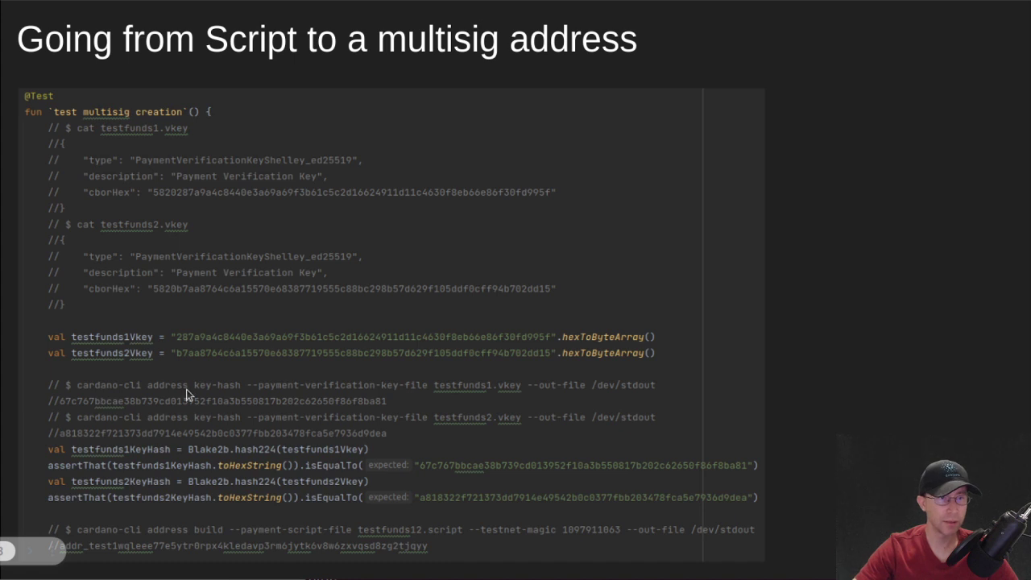
pyautogui.moveTo(193, 392)
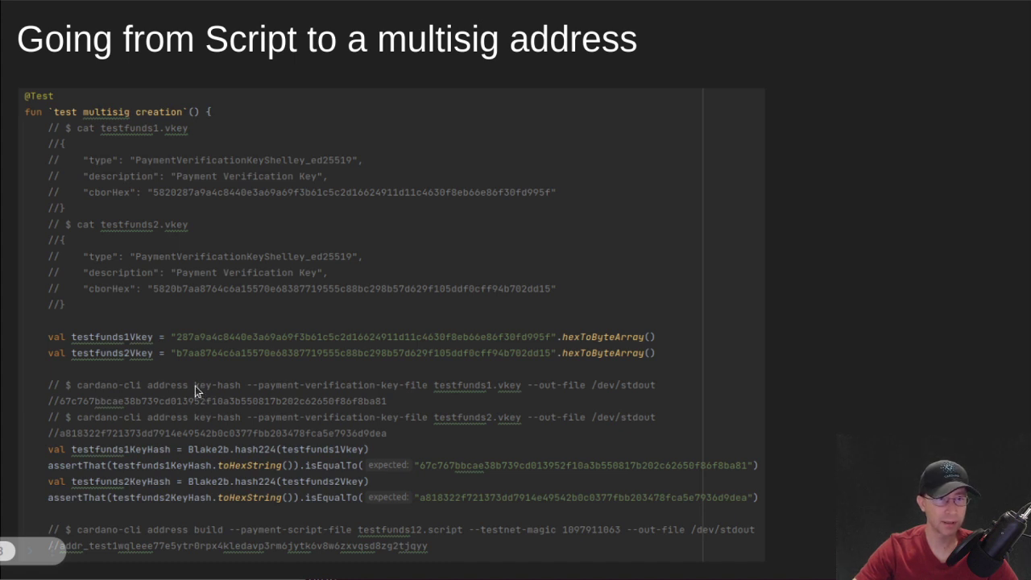
pyautogui.moveTo(377, 406)
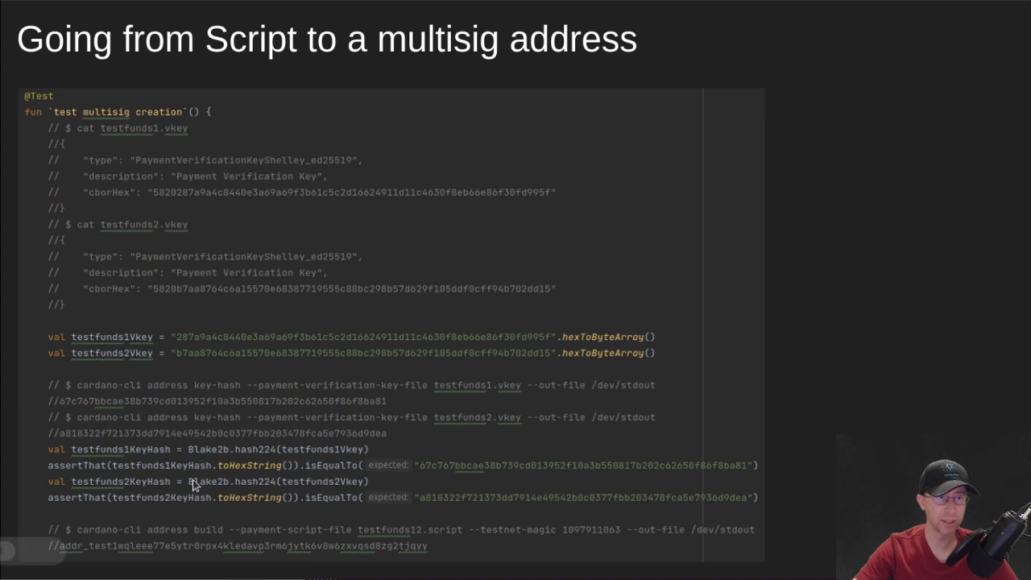
pyautogui.moveTo(161, 388)
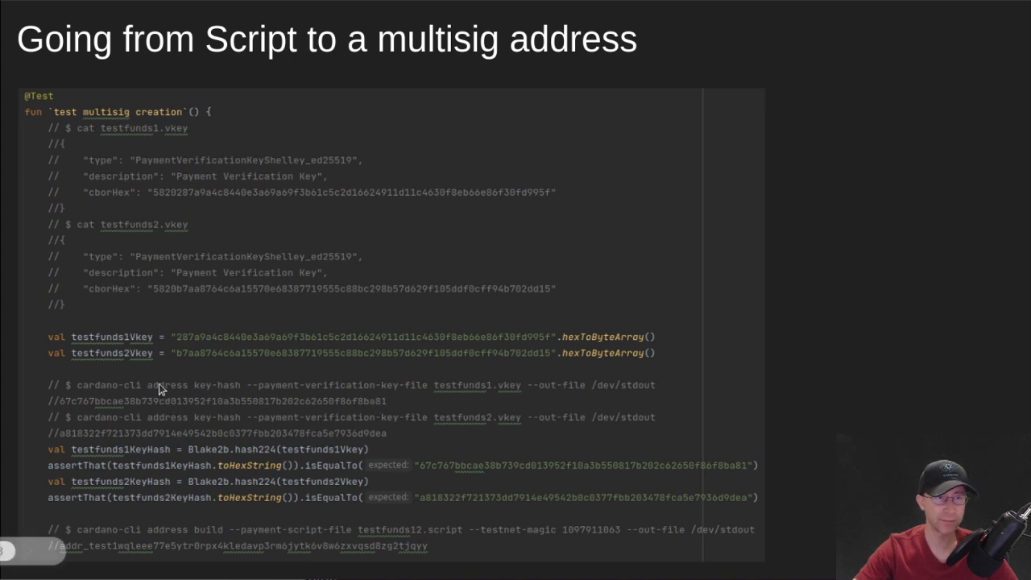
pyautogui.moveTo(304, 282)
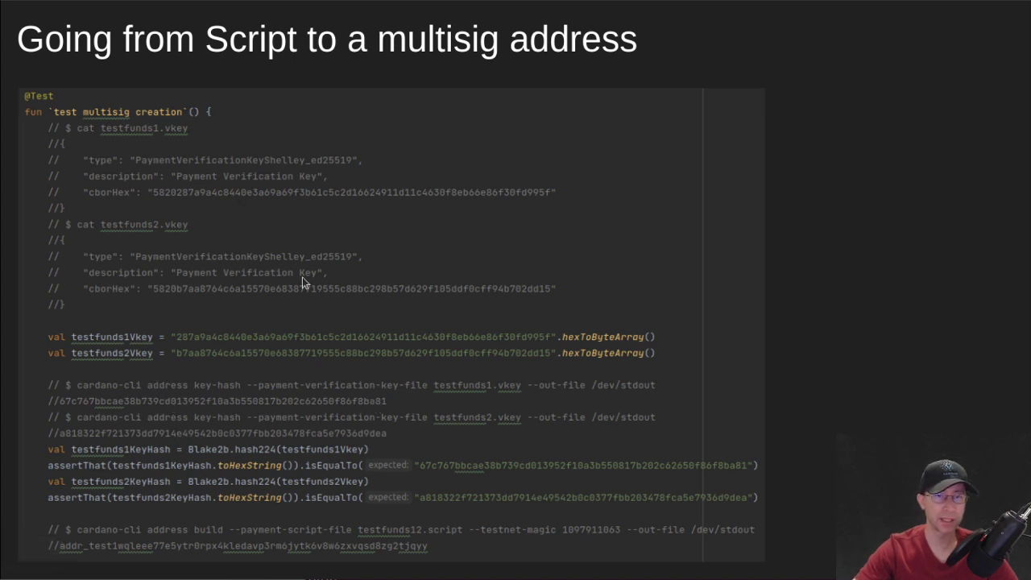
pyautogui.moveTo(403, 441)
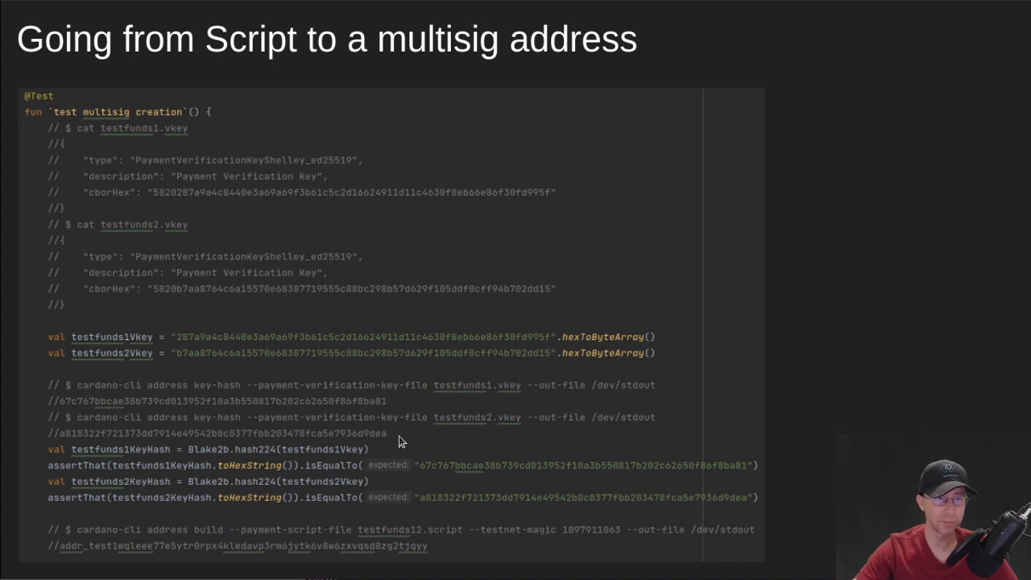
pyautogui.moveTo(277, 457)
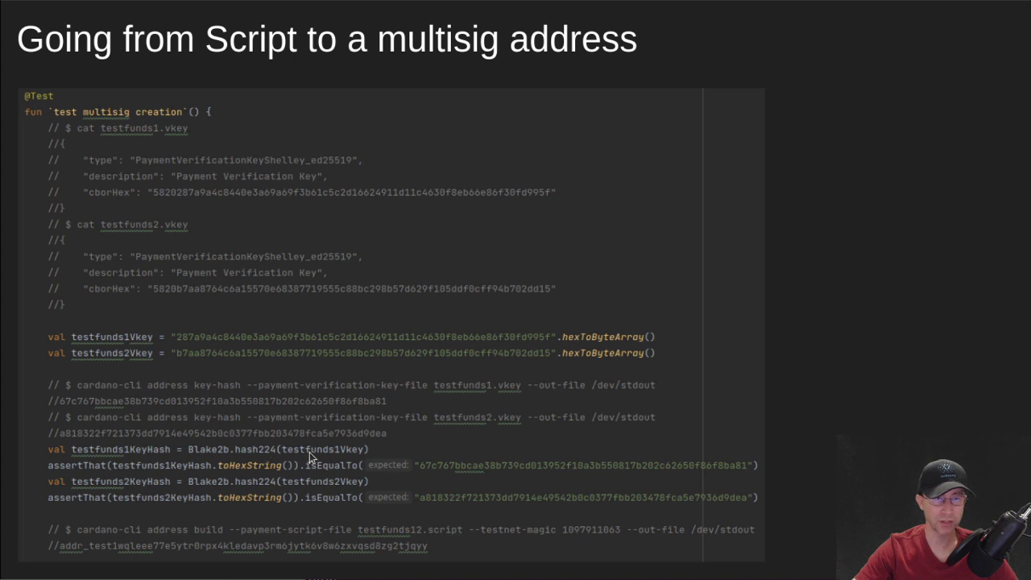
pyautogui.moveTo(160, 502)
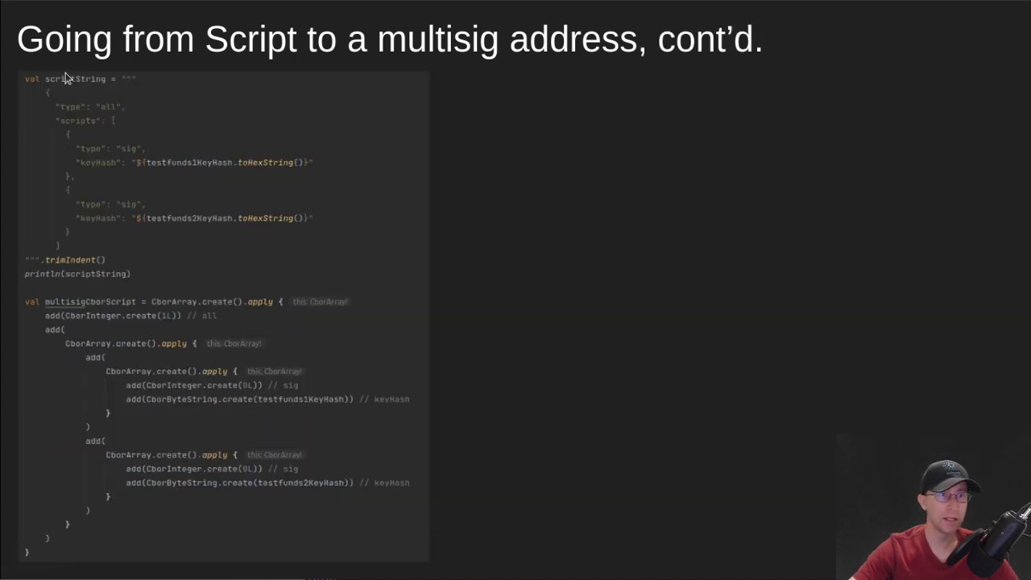
pyautogui.moveTo(61, 84)
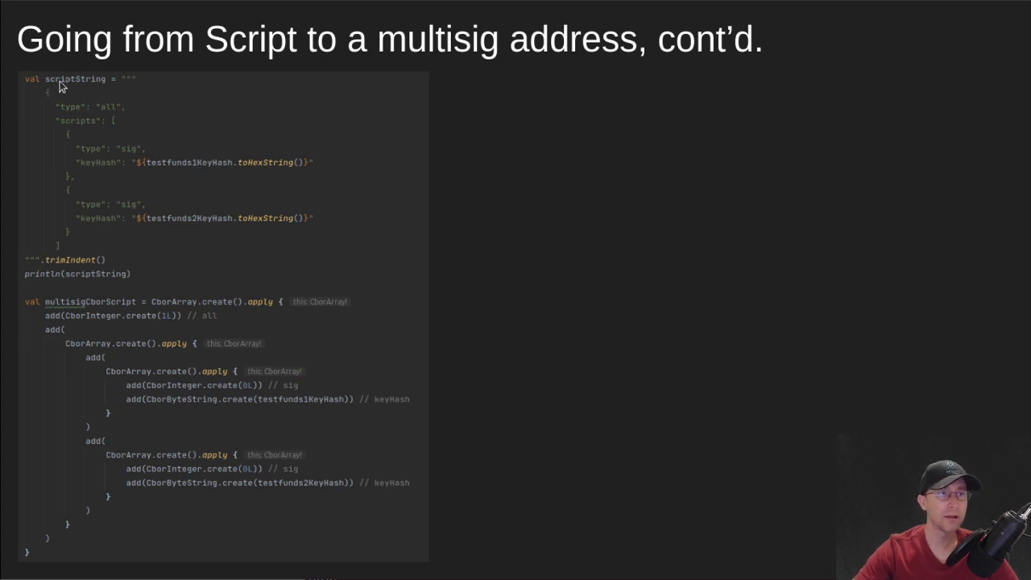
pyautogui.moveTo(53, 98)
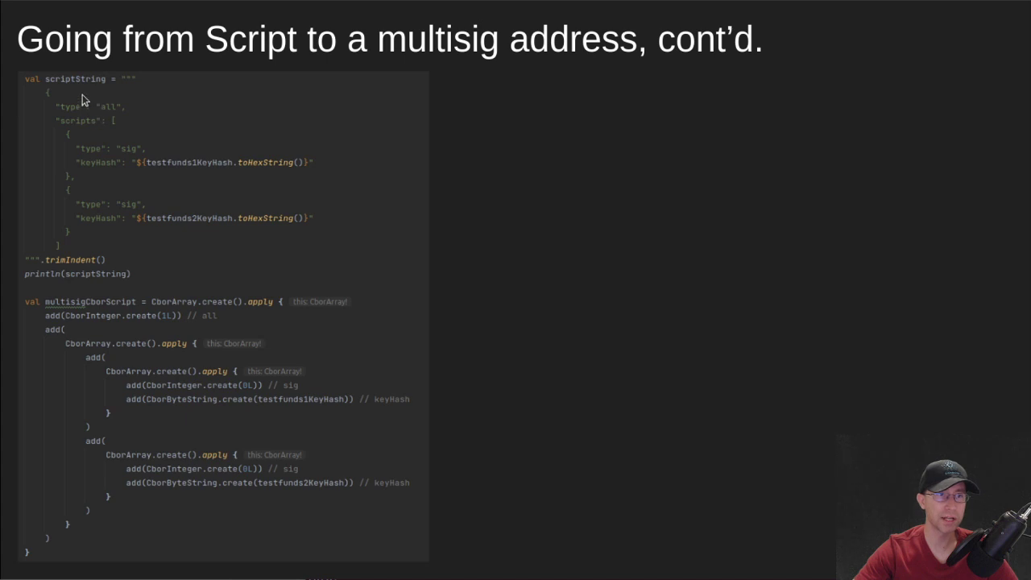
pyautogui.moveTo(238, 161)
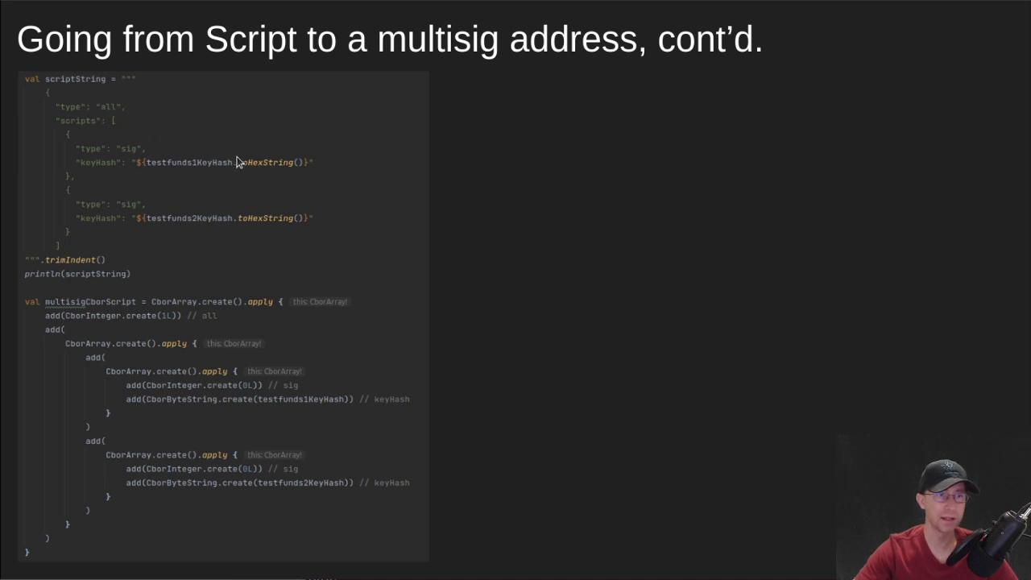
pyautogui.moveTo(222, 169)
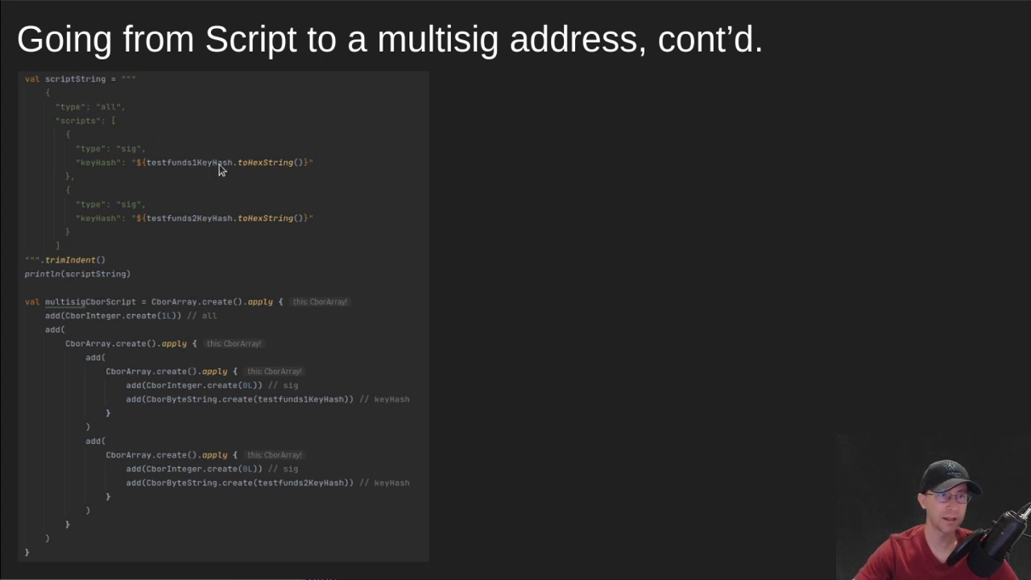
pyautogui.moveTo(162, 213)
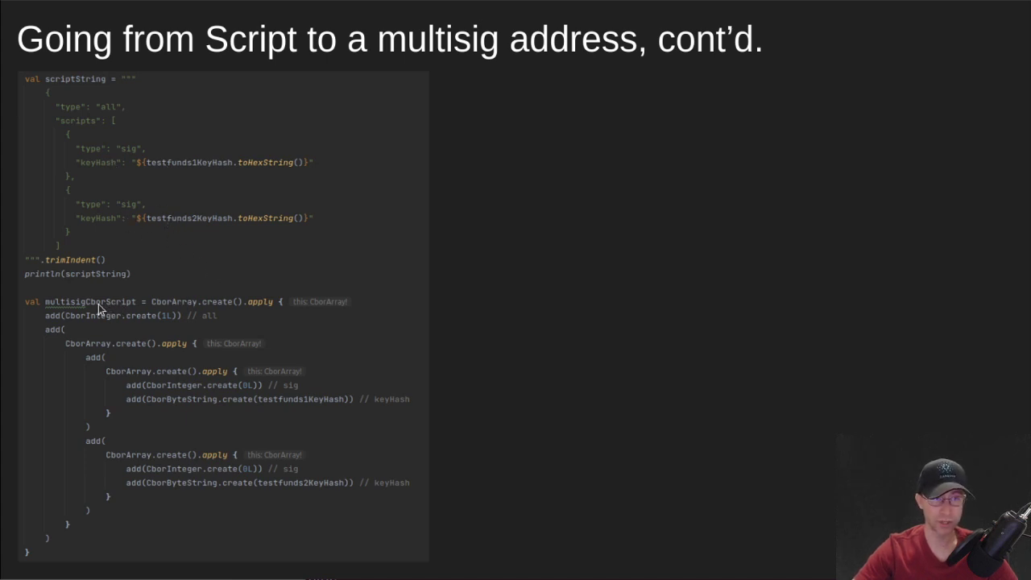
pyautogui.moveTo(94, 153)
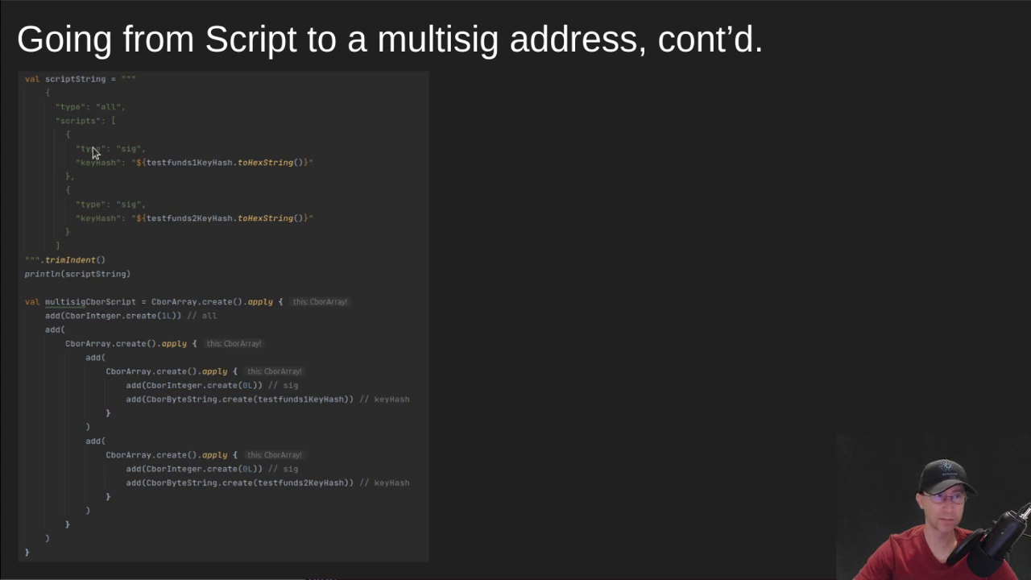
pyautogui.moveTo(169, 325)
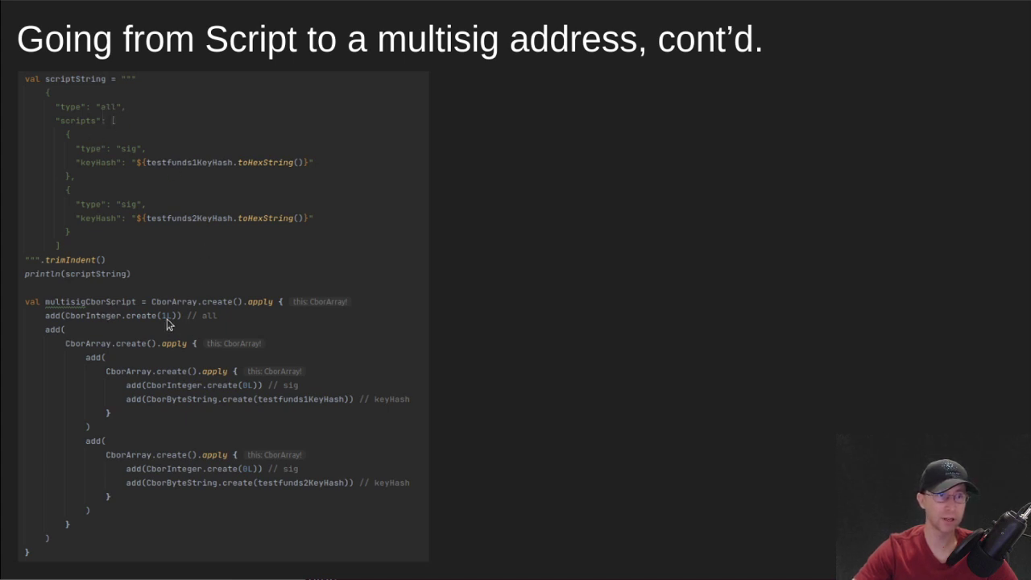
pyautogui.moveTo(191, 325)
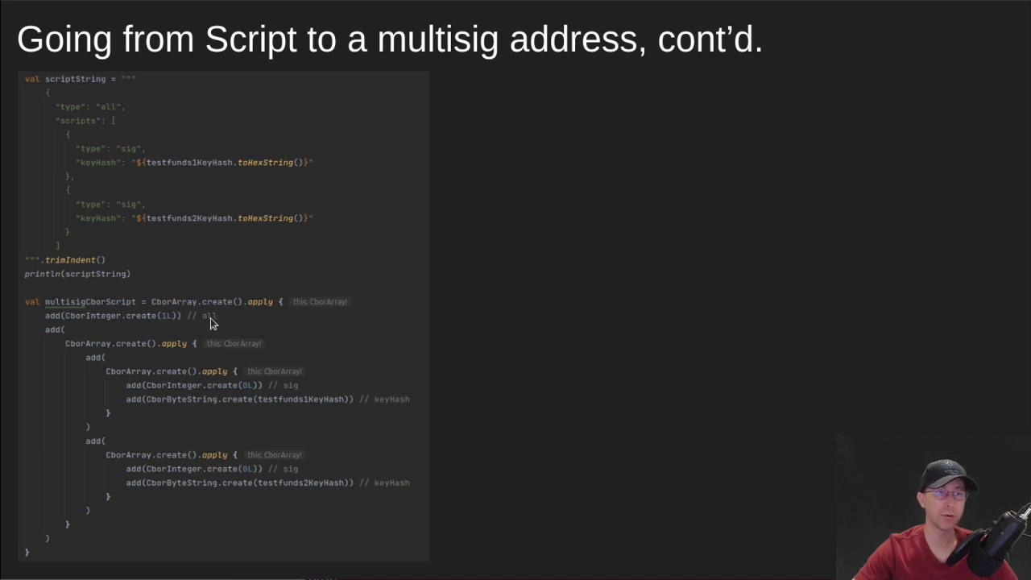
pyautogui.moveTo(164, 336)
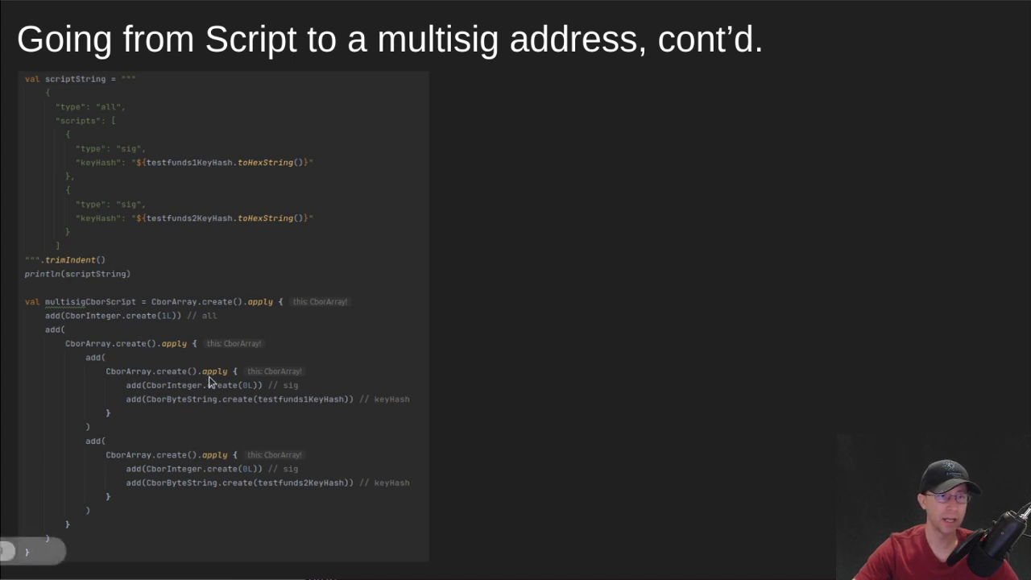
pyautogui.moveTo(131, 161)
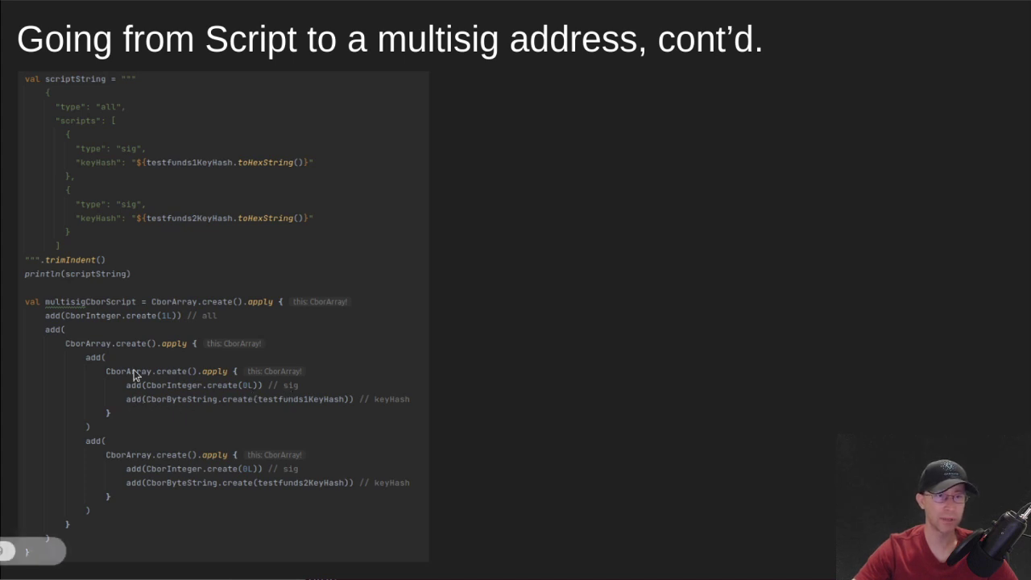
pyautogui.moveTo(100, 248)
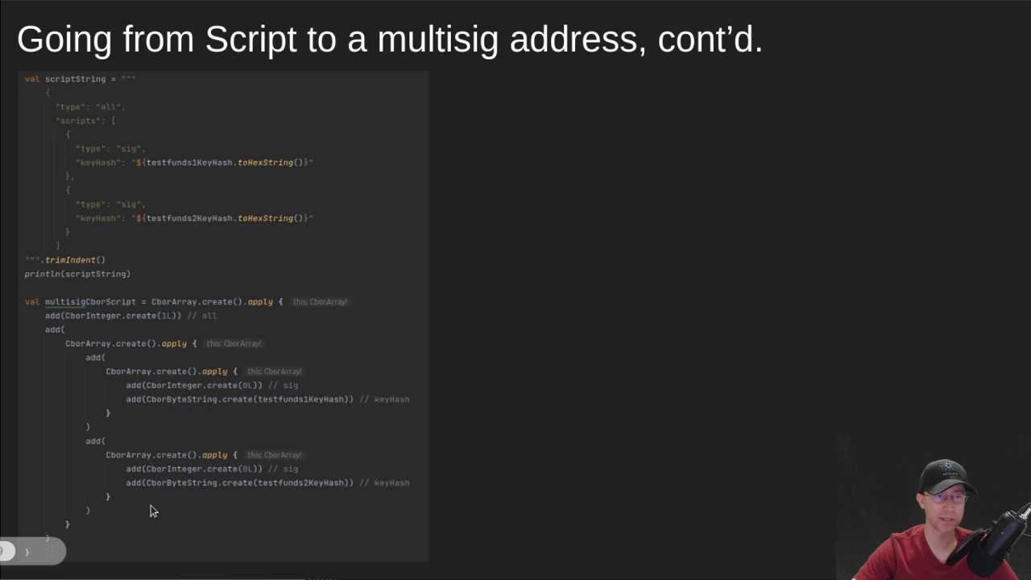
pyautogui.moveTo(519, 462)
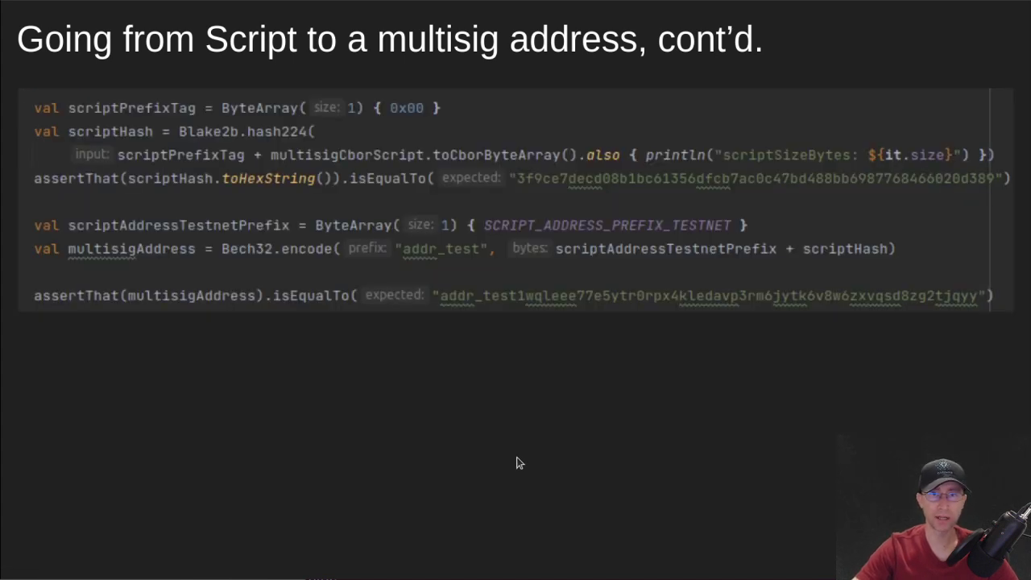
pyautogui.moveTo(298, 225)
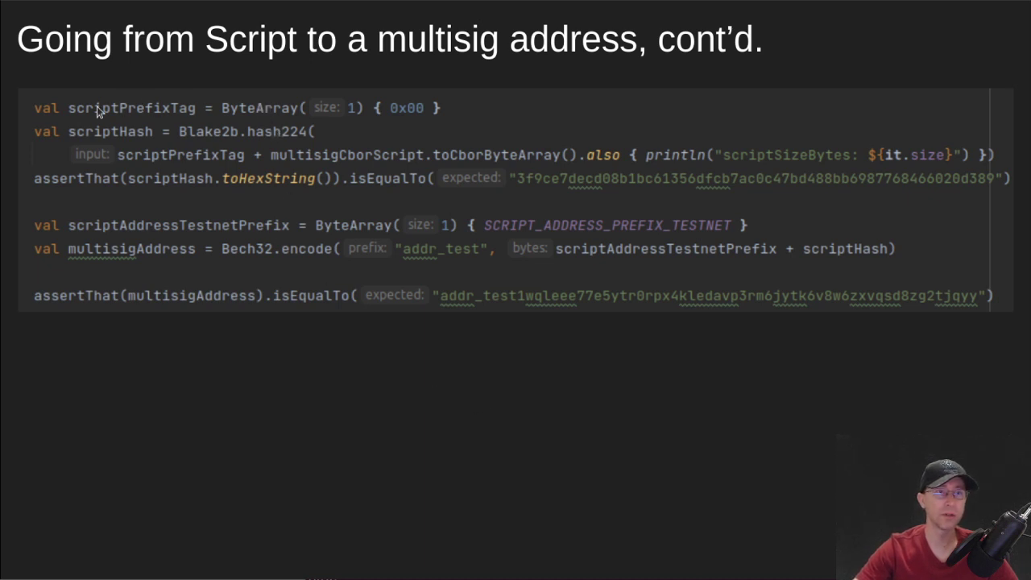
pyautogui.moveTo(323, 161)
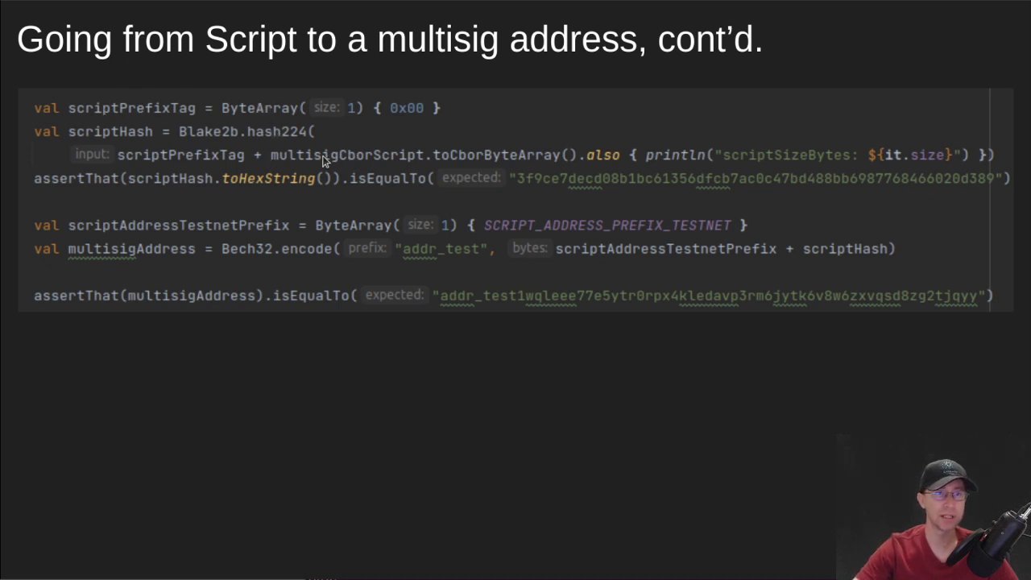
pyautogui.moveTo(560, 161)
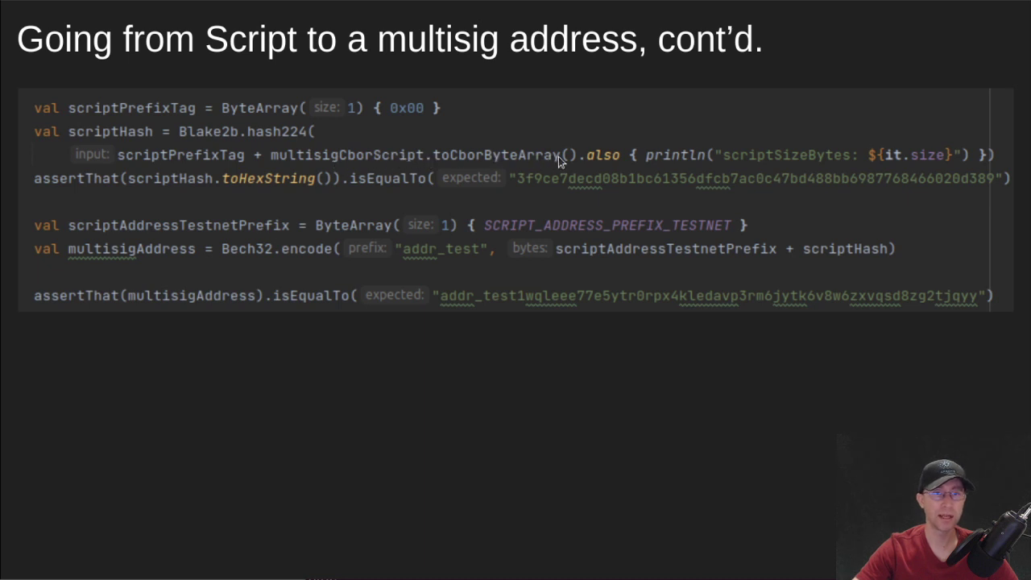
pyautogui.moveTo(440, 159)
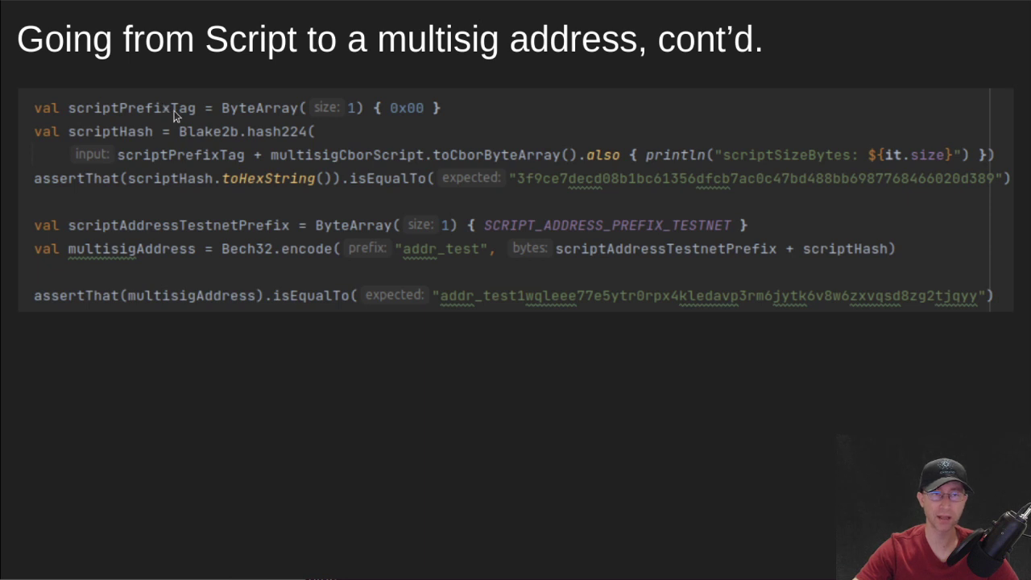
pyautogui.moveTo(412, 111)
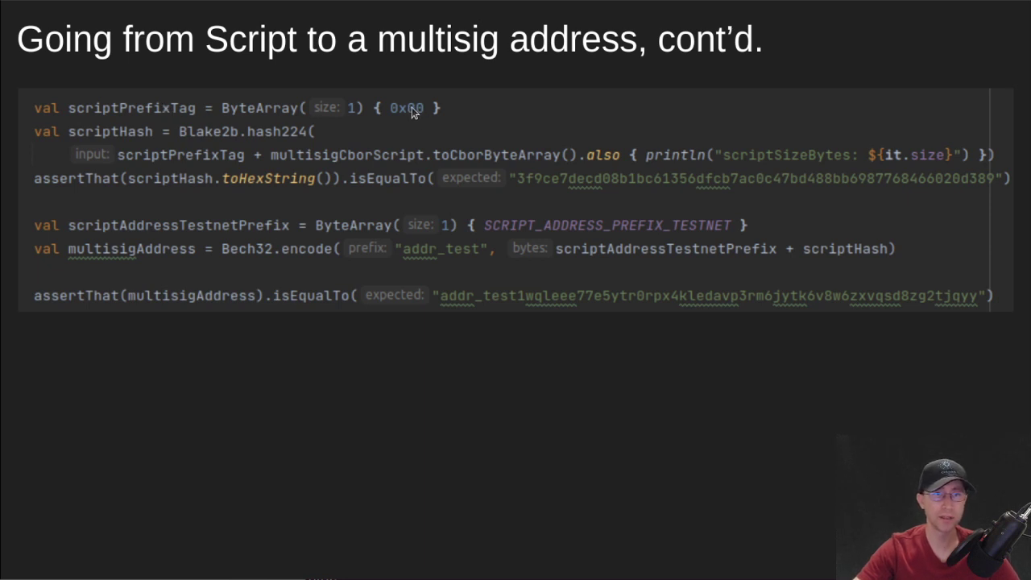
pyautogui.moveTo(360, 162)
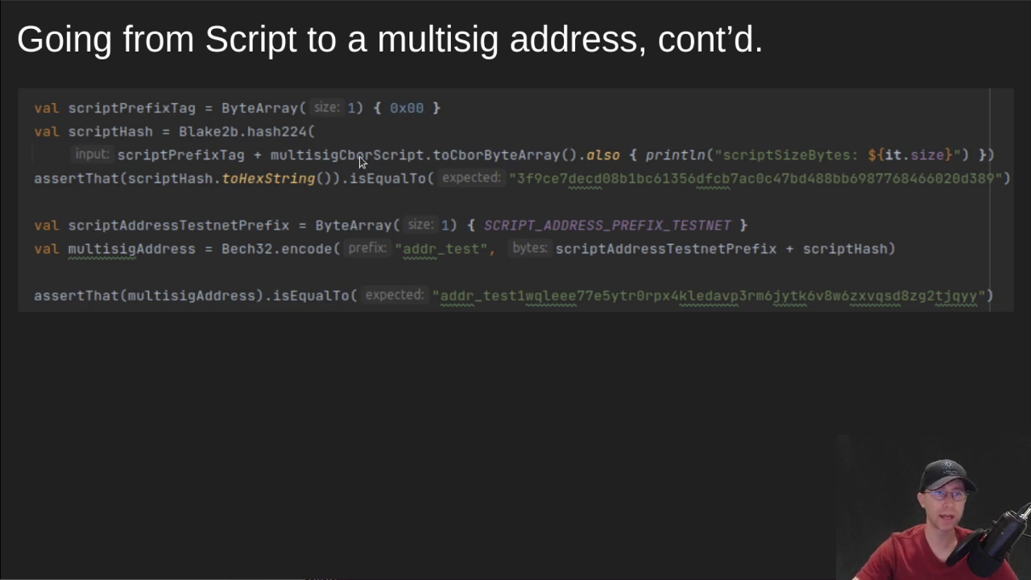
pyautogui.moveTo(281, 132)
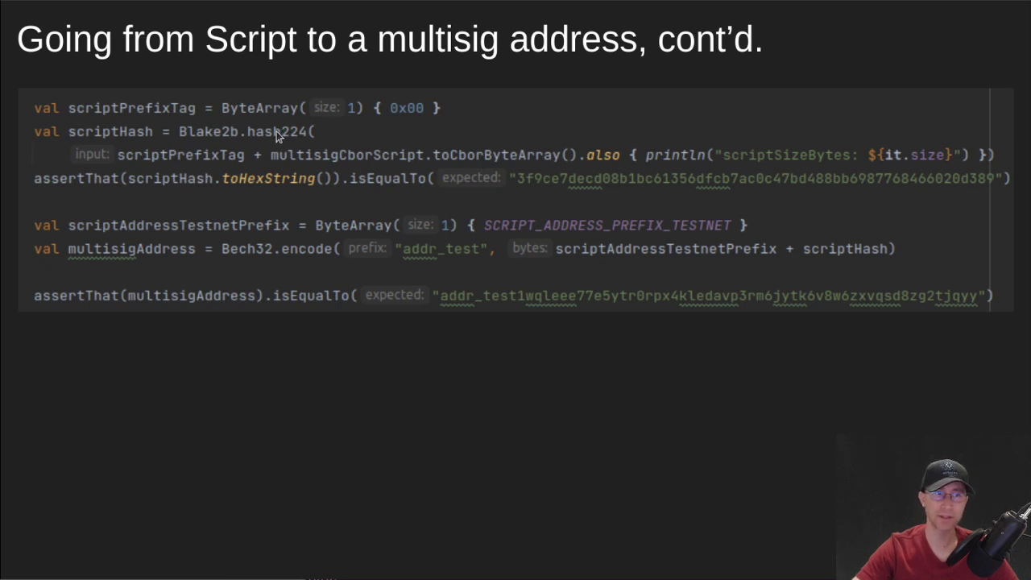
pyautogui.moveTo(544, 183)
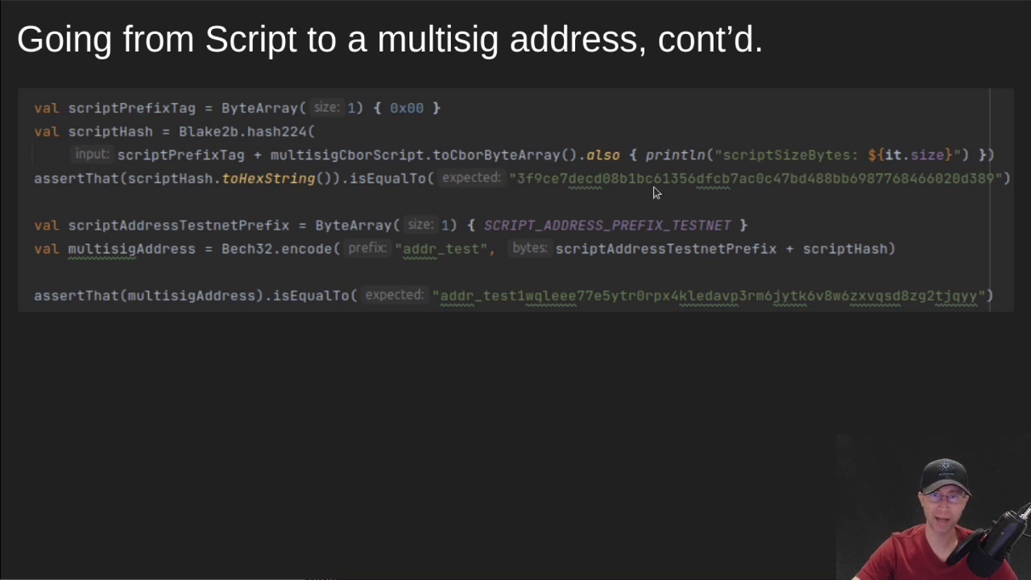
pyautogui.moveTo(999, 181)
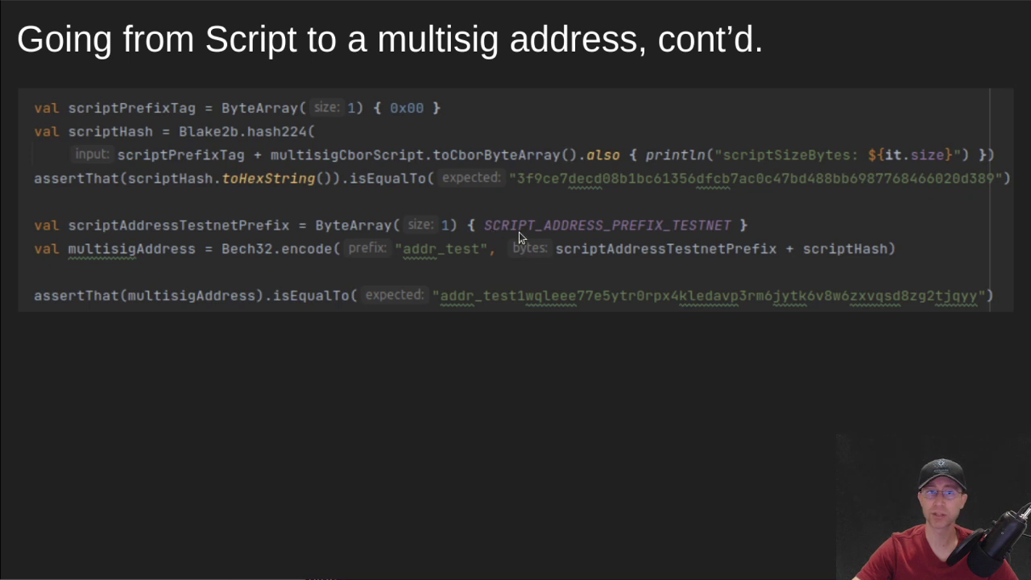
pyautogui.moveTo(667, 232)
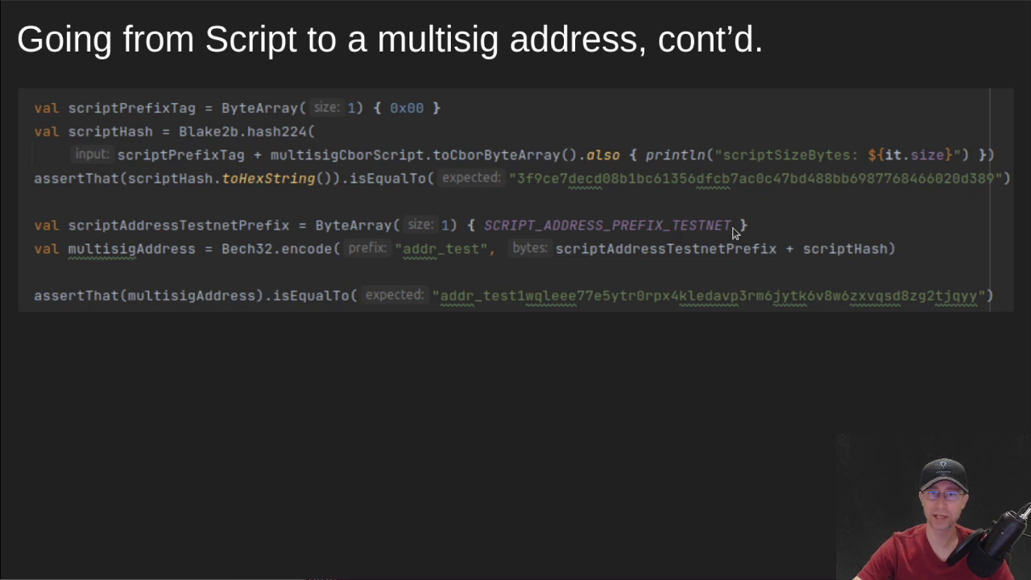
pyautogui.moveTo(683, 232)
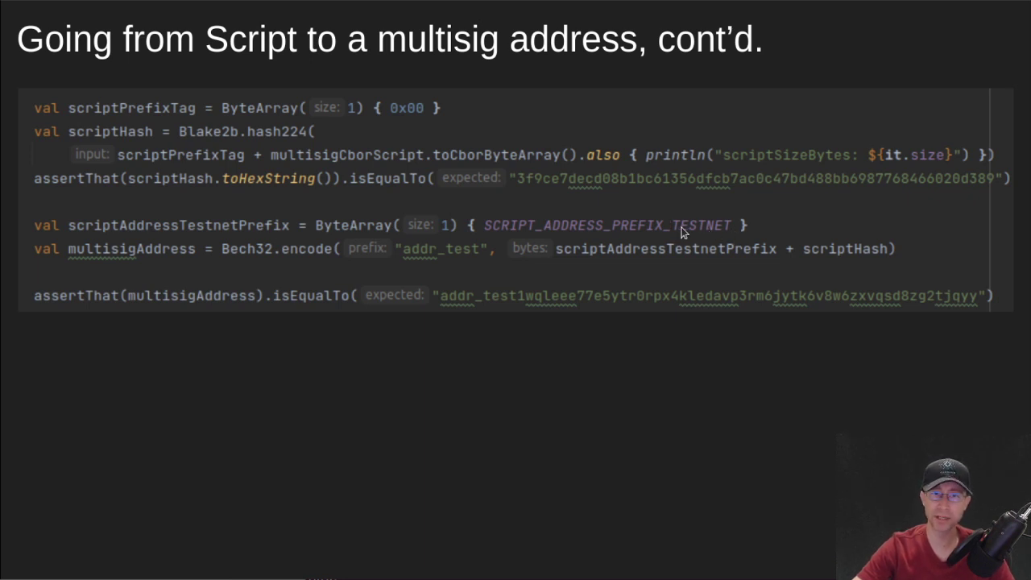
pyautogui.moveTo(676, 232)
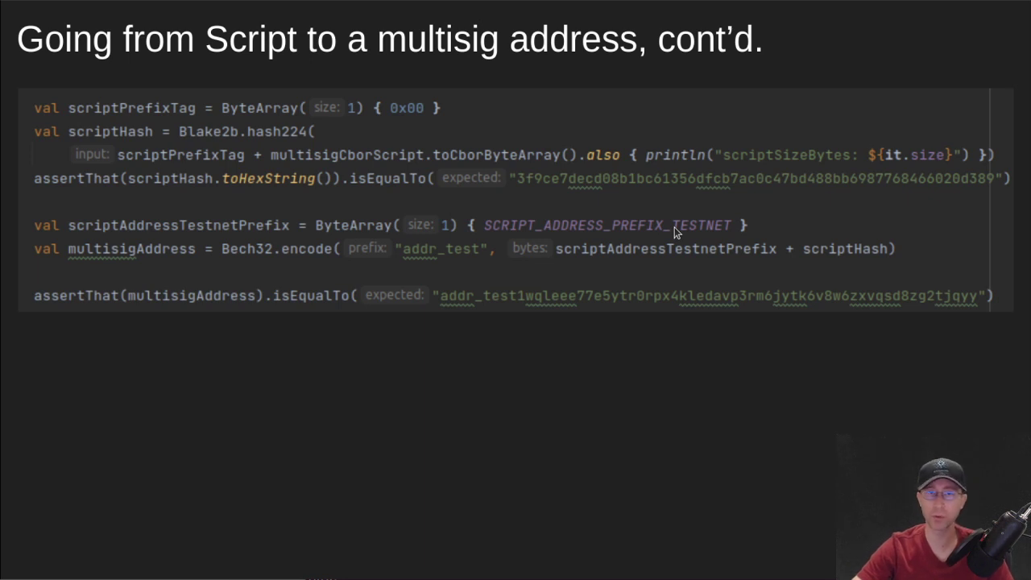
pyautogui.moveTo(572, 232)
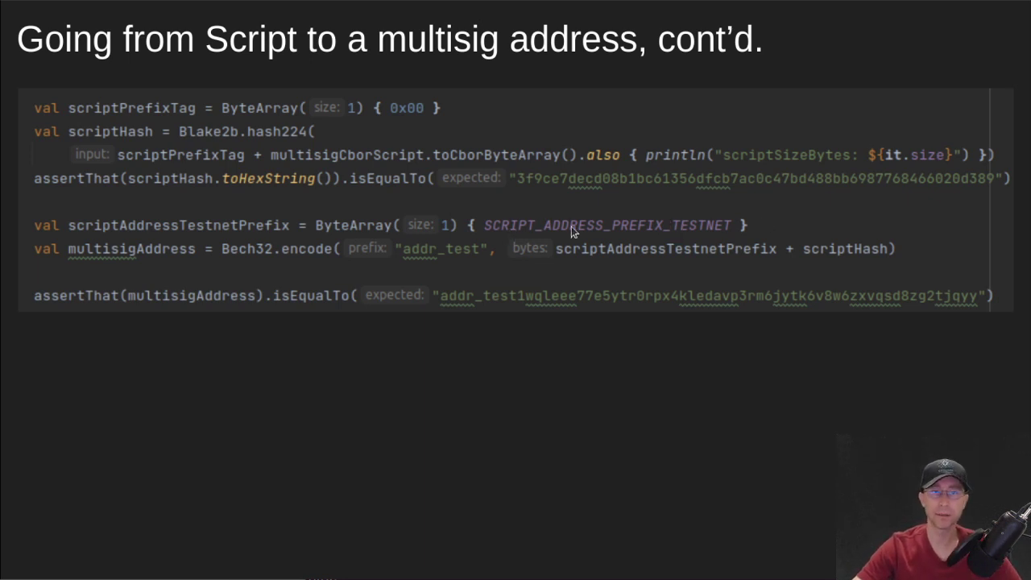
pyautogui.moveTo(245, 232)
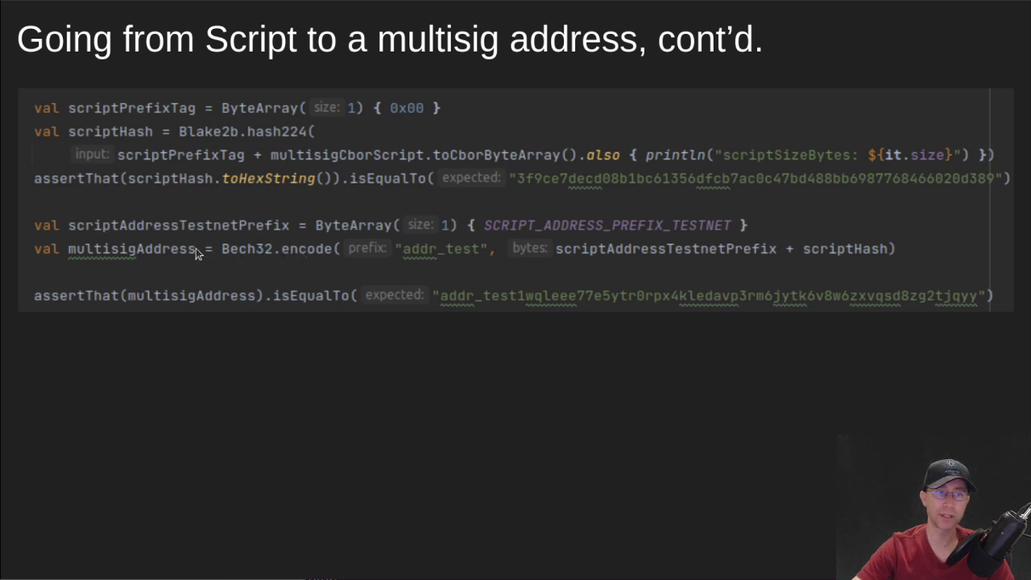
pyautogui.moveTo(567, 306)
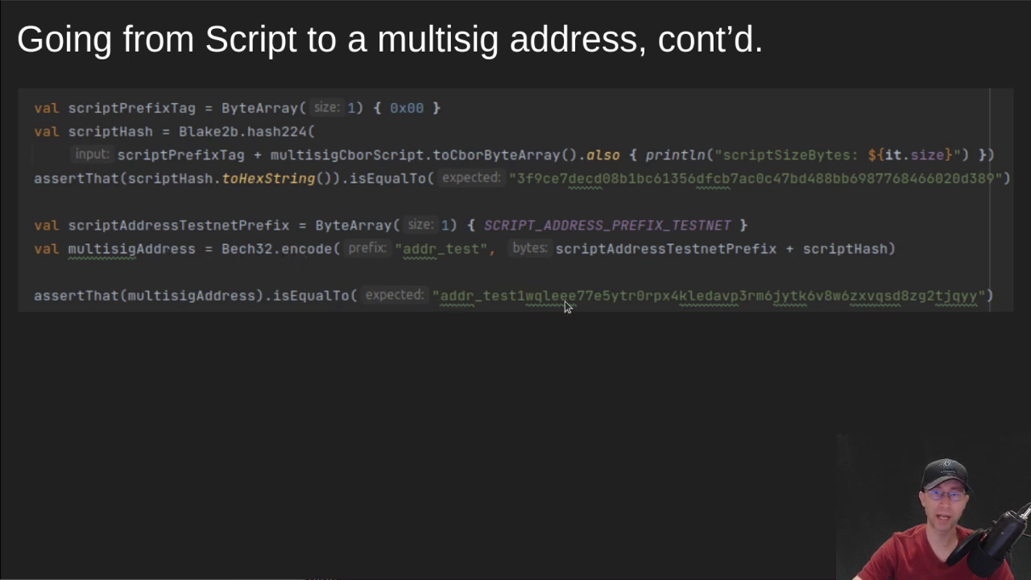
pyautogui.moveTo(844, 292)
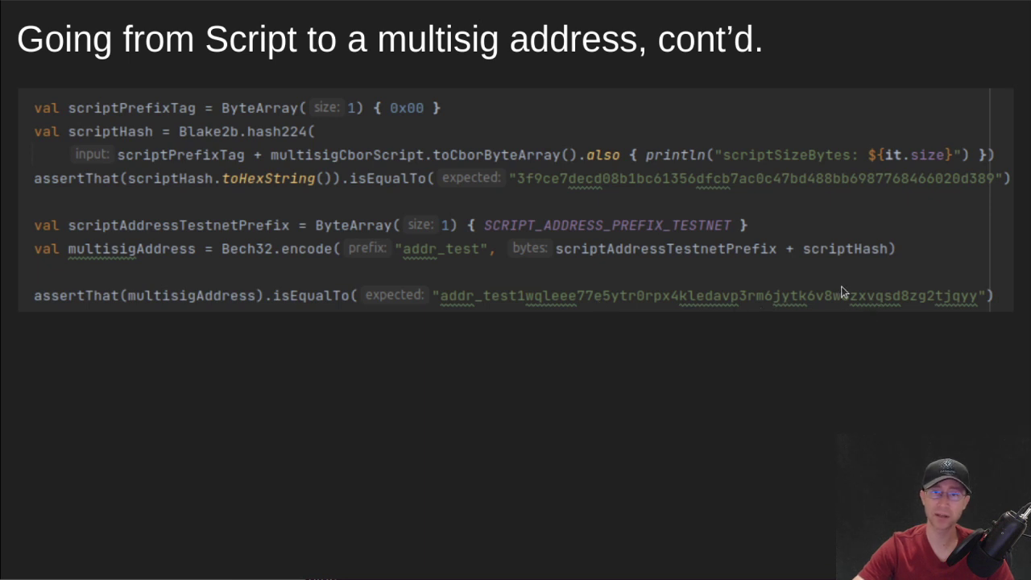
pyautogui.moveTo(963, 302)
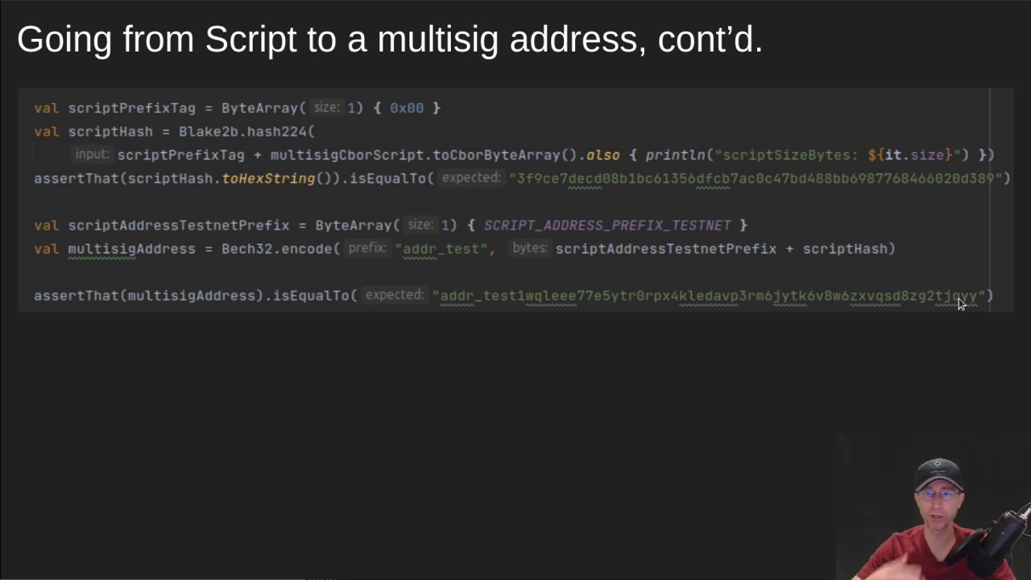
pyautogui.moveTo(666, 401)
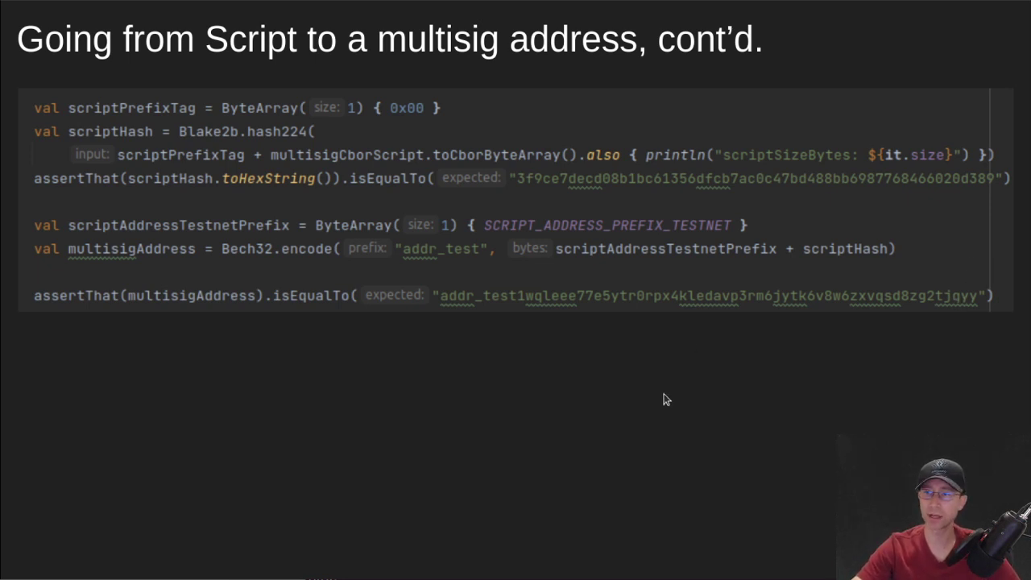
pyautogui.moveTo(698, 414)
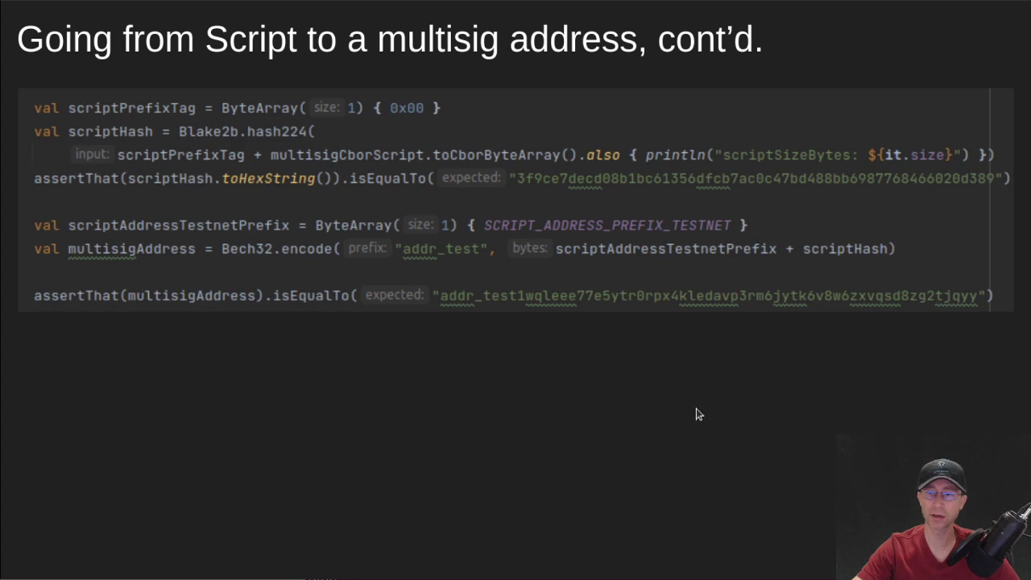